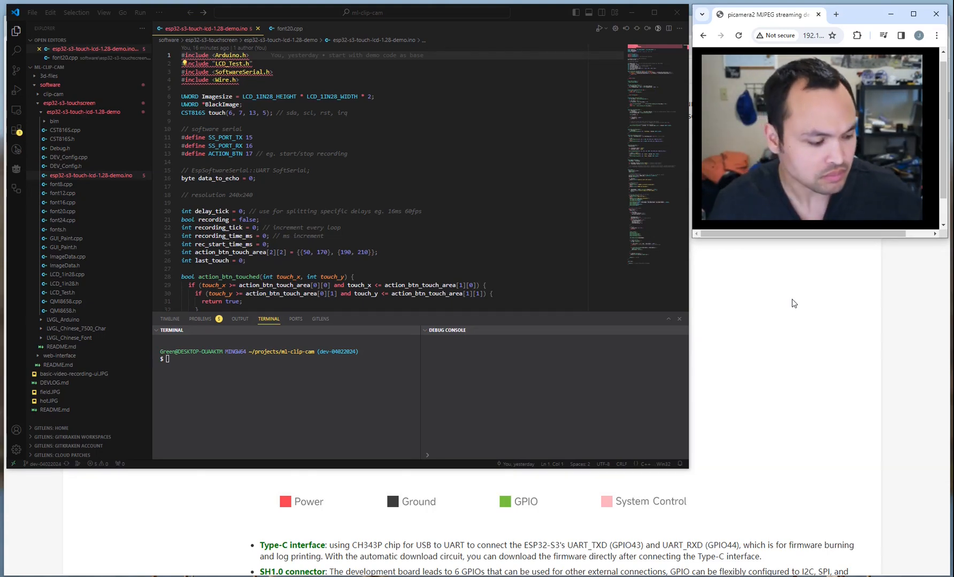
pyautogui.moveTo(883, 549)
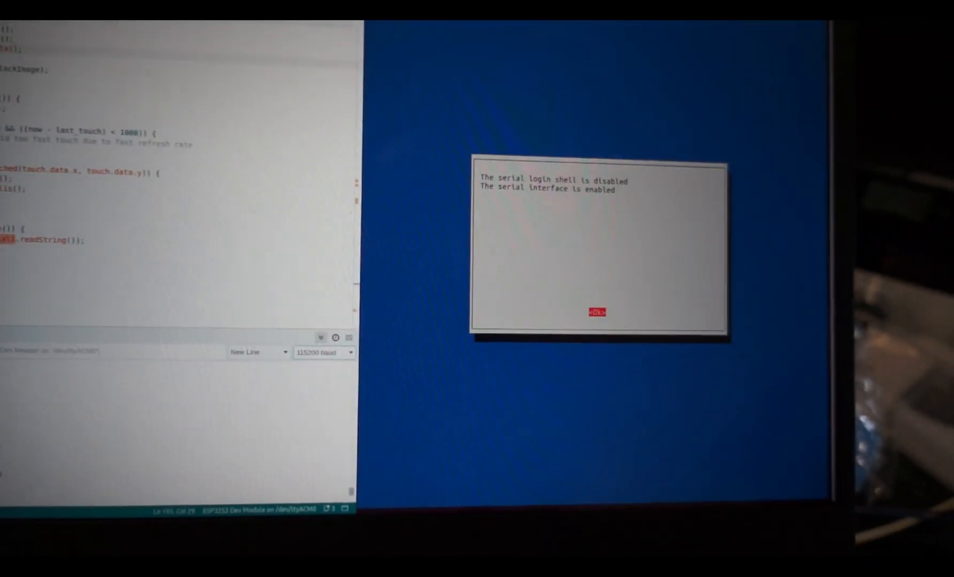
# Confirm the raspi-config message: serial login shell disabled, serial interface enabled
pyautogui.click(596, 313)
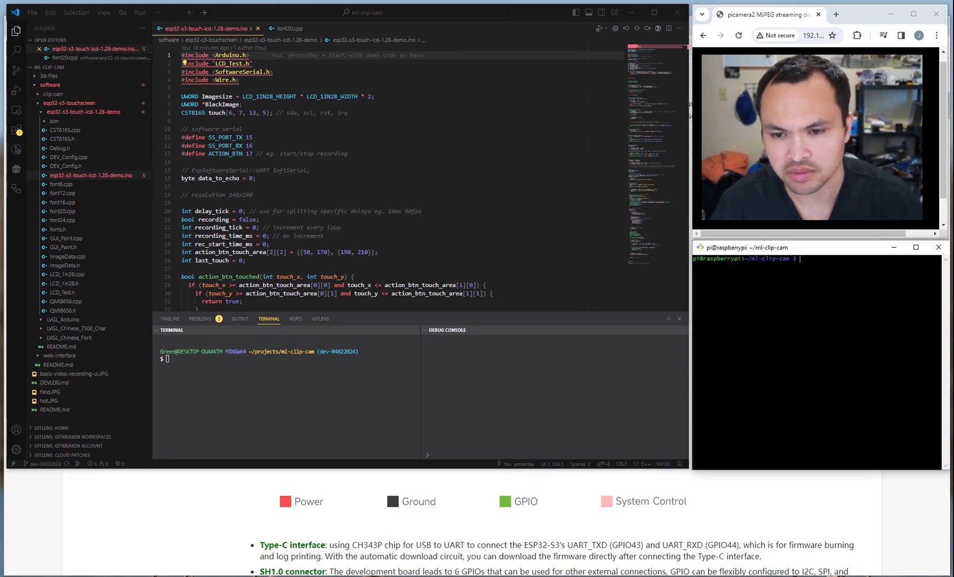
pyautogui.write('python tes')
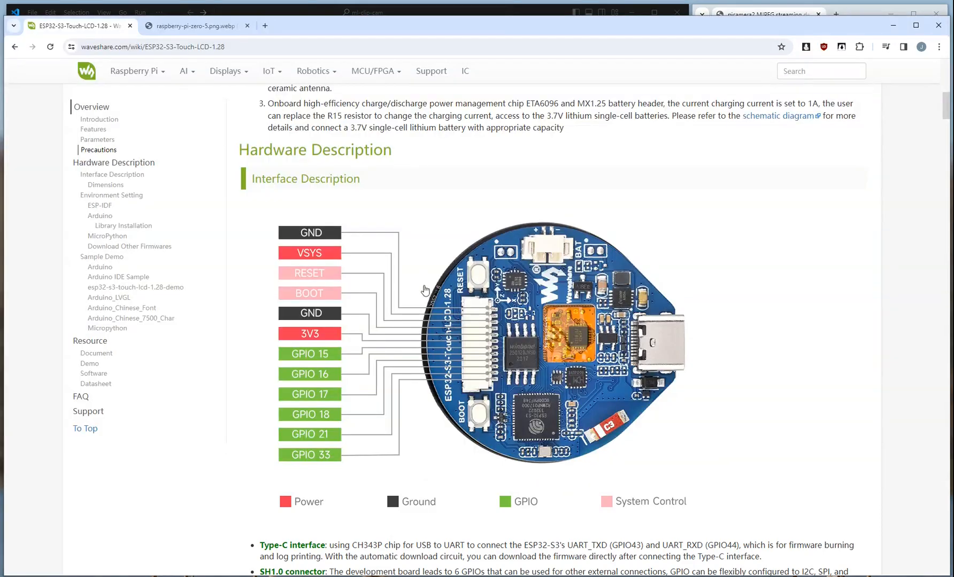
# Scroll the ESP32-S3-Touch-LCD-1.28 wiki page down to the Resource > Demo links for the sample demo and TFT_eSPI library
pyautogui.scroll(-3)
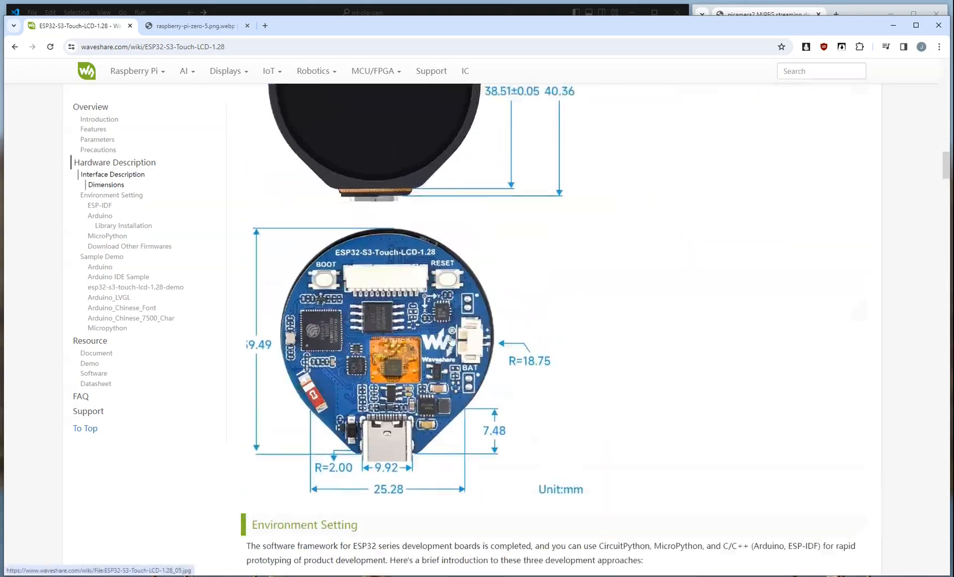
pyautogui.scroll(-3)
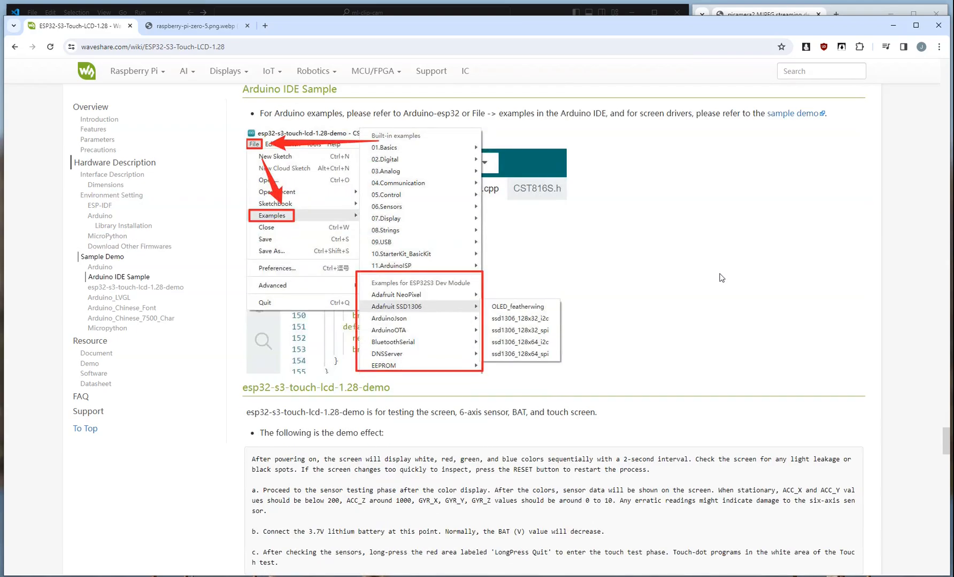
pyautogui.scroll(-3)
pyautogui.write('demo')
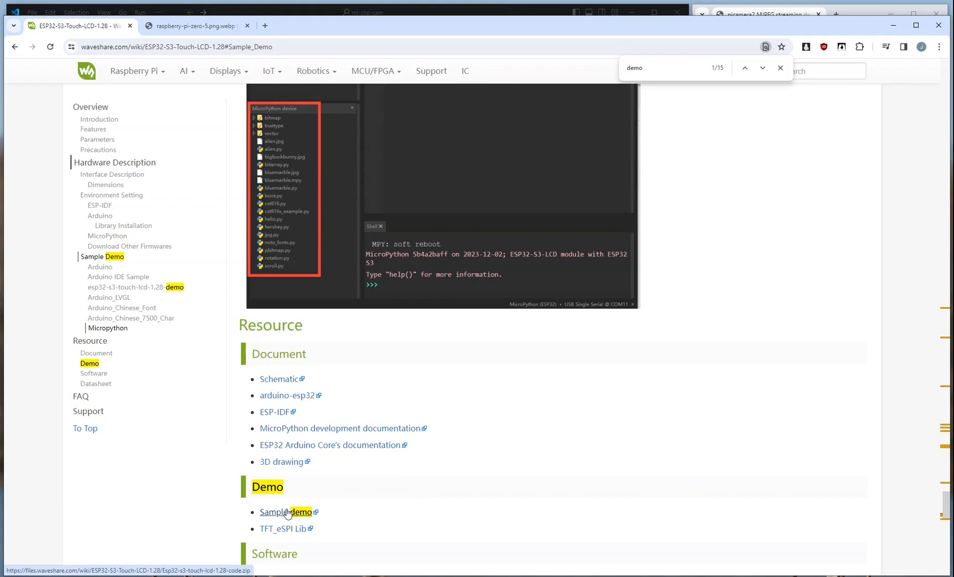
pyautogui.moveTo(445, 313)
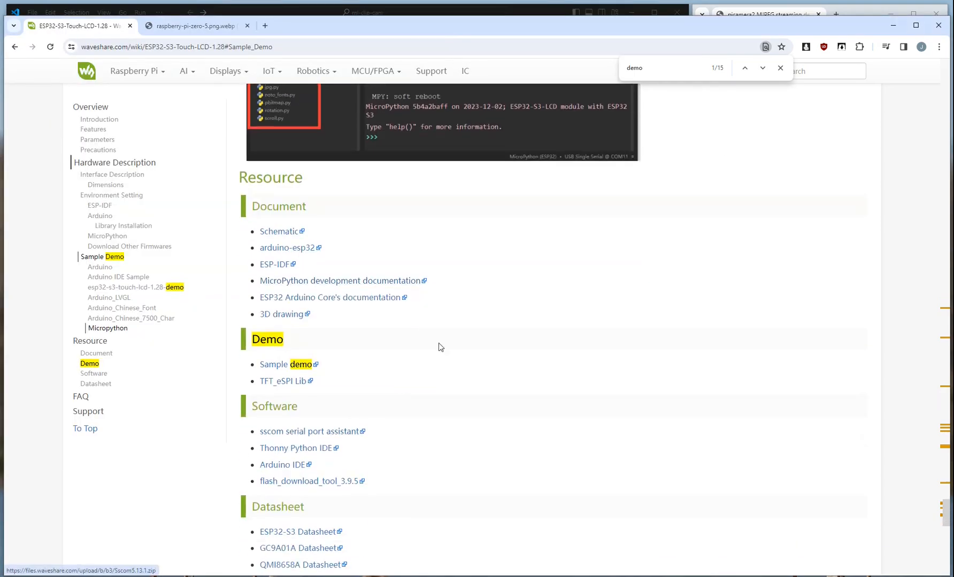
pyautogui.scroll(-3)
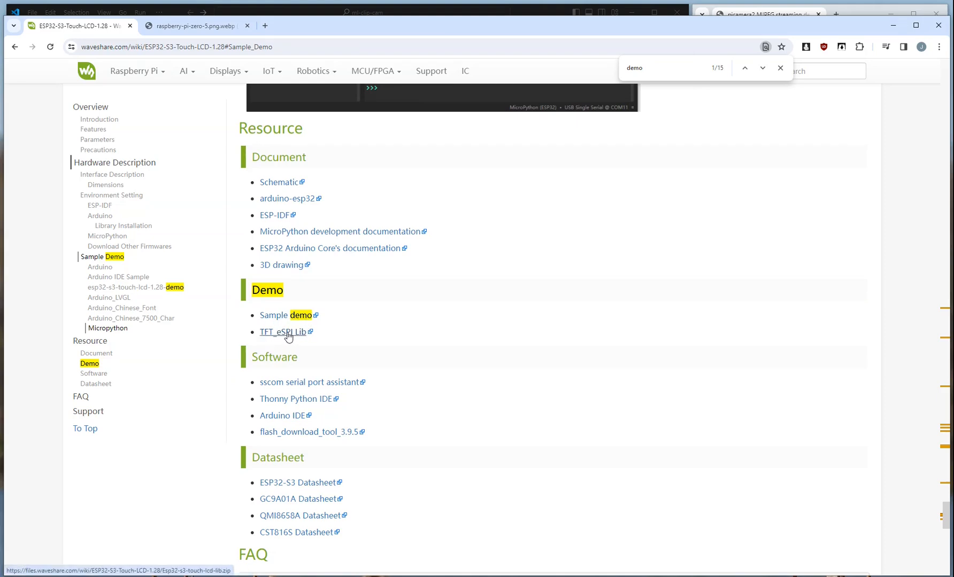
pyautogui.moveTo(282, 338)
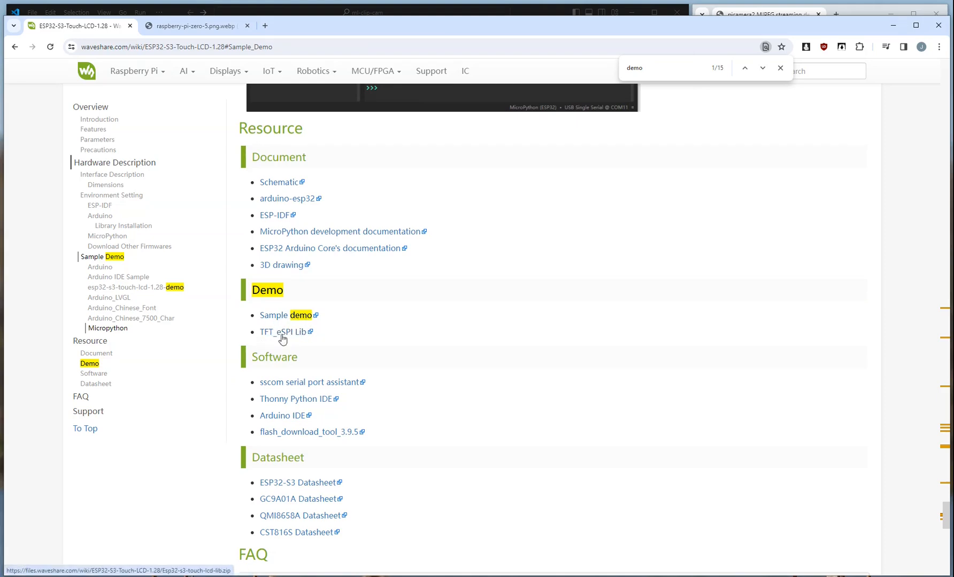
pyautogui.scroll(-3)
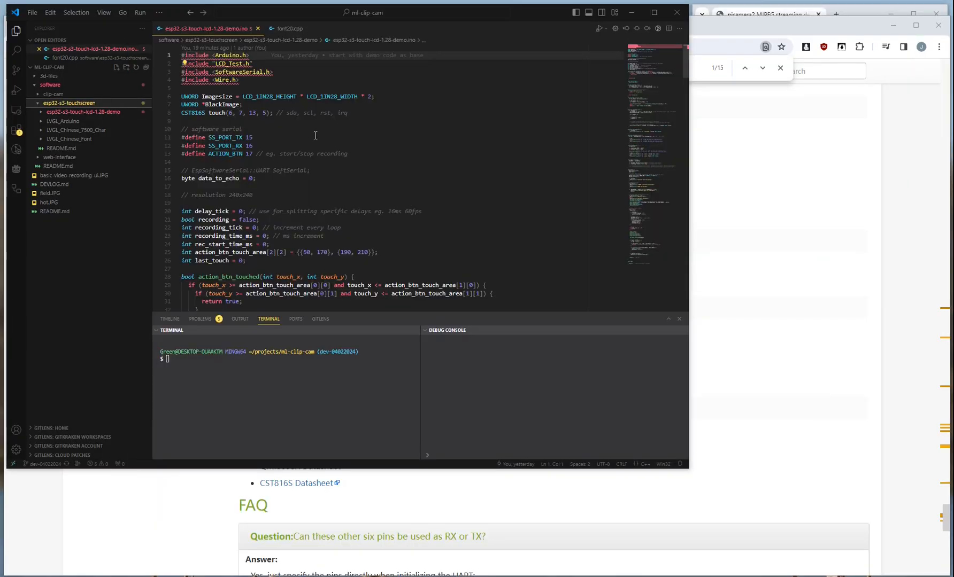
pyautogui.moveTo(84, 112)
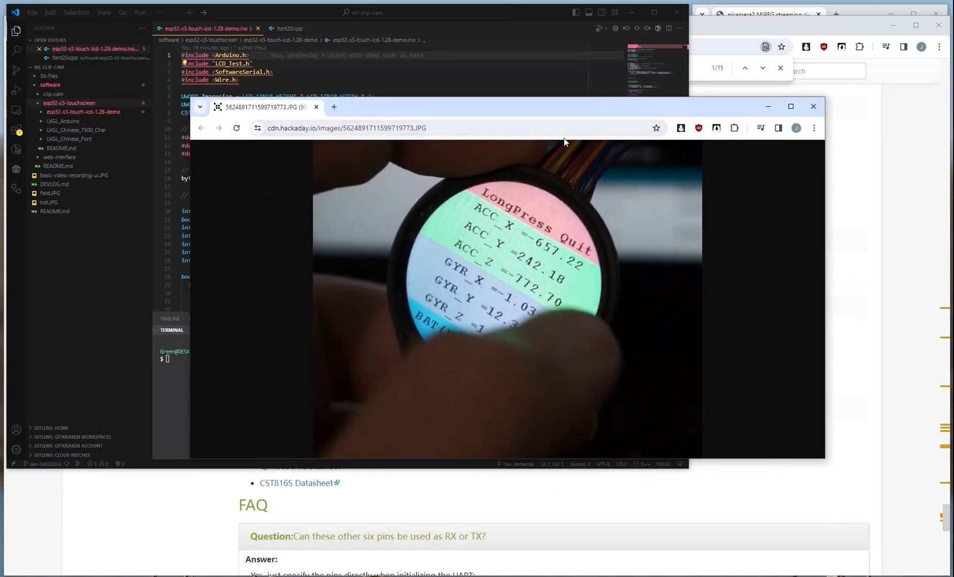
# Focus the Chrome photo of the round screen and point out the demo's sensor values
pyautogui.click(457, 128)
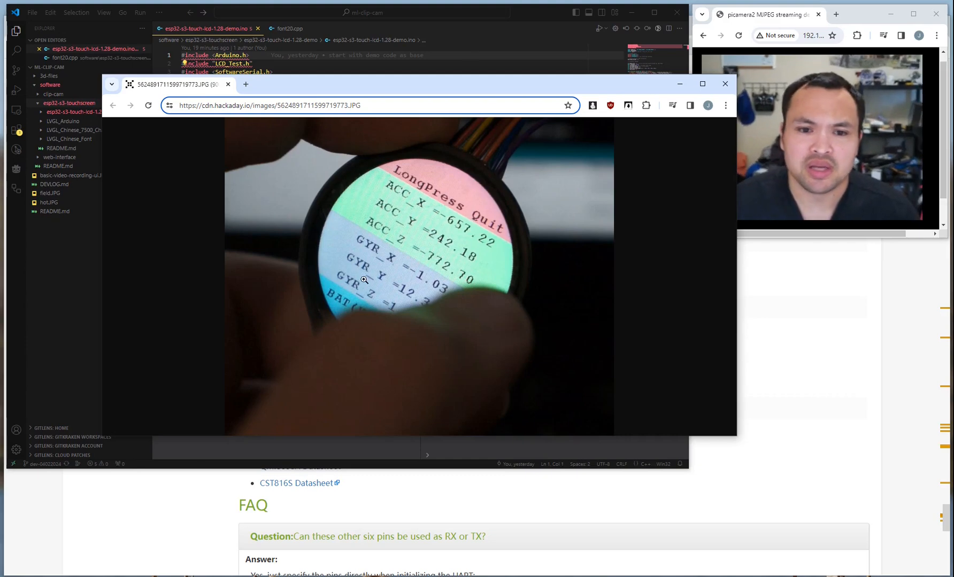
pyautogui.moveTo(398, 206)
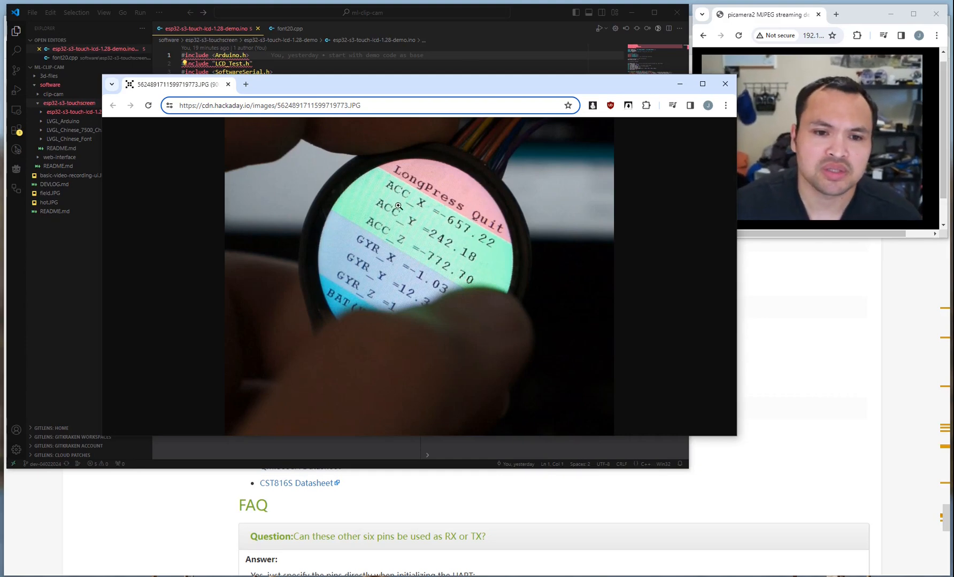
pyautogui.click(724, 84)
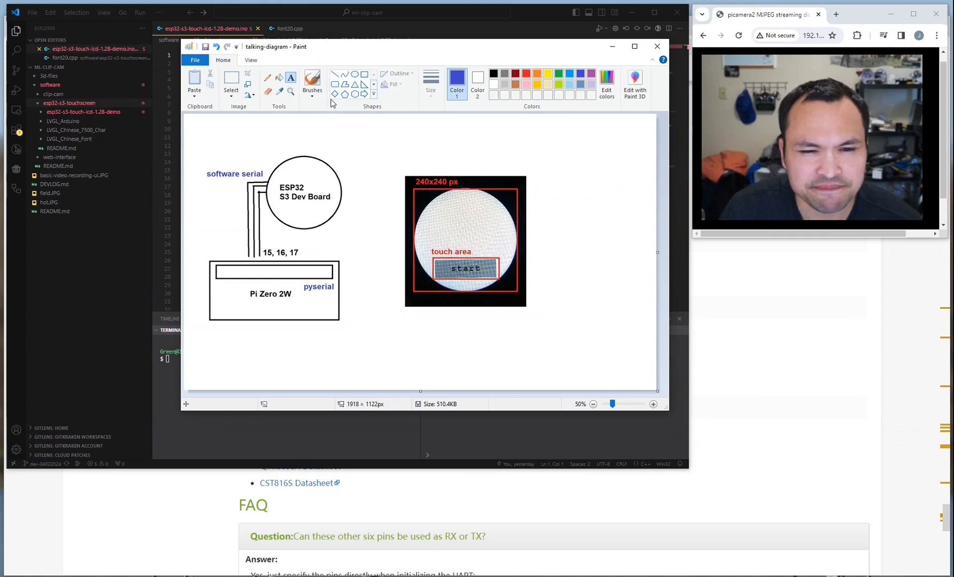
pyautogui.moveTo(231, 79)
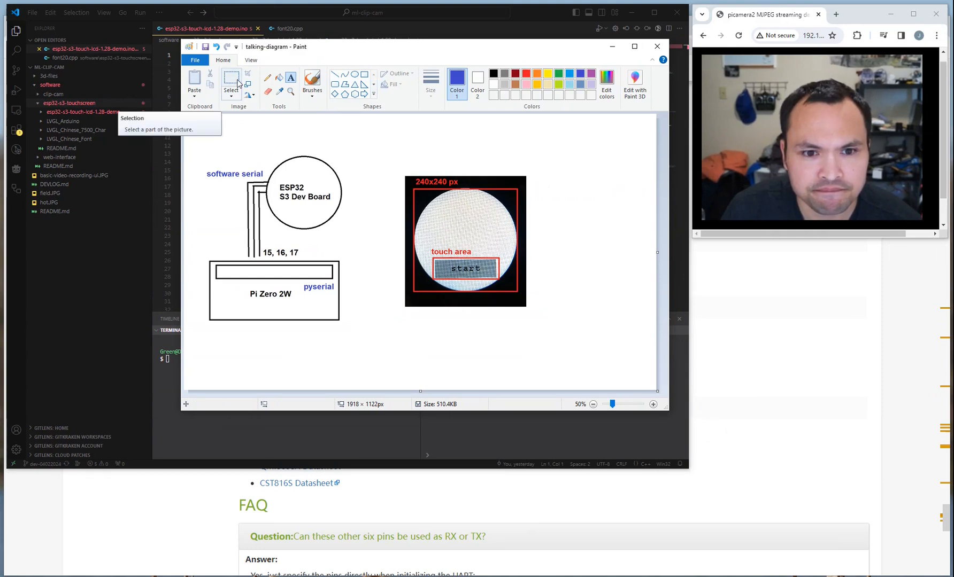
pyautogui.moveTo(409, 207)
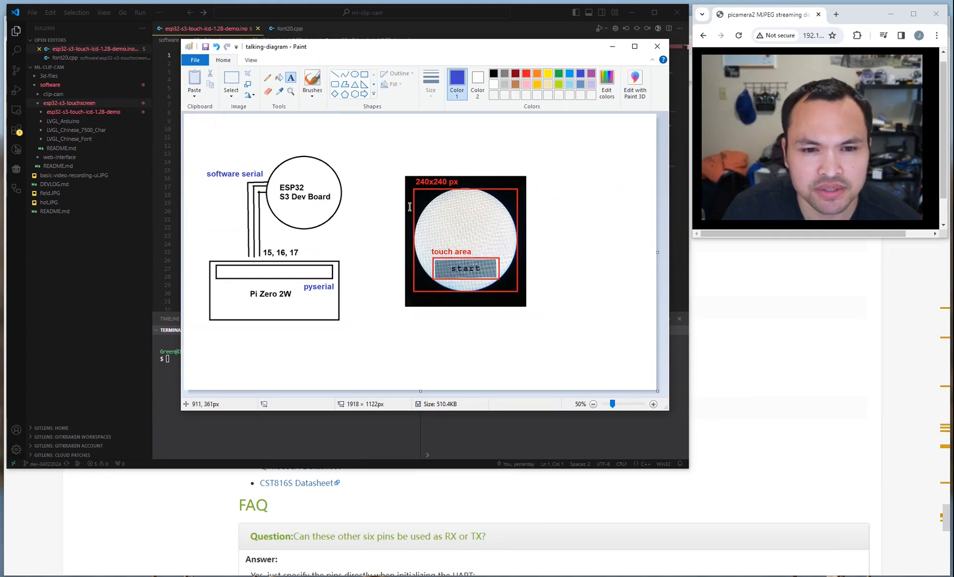
pyautogui.moveTo(486, 196)
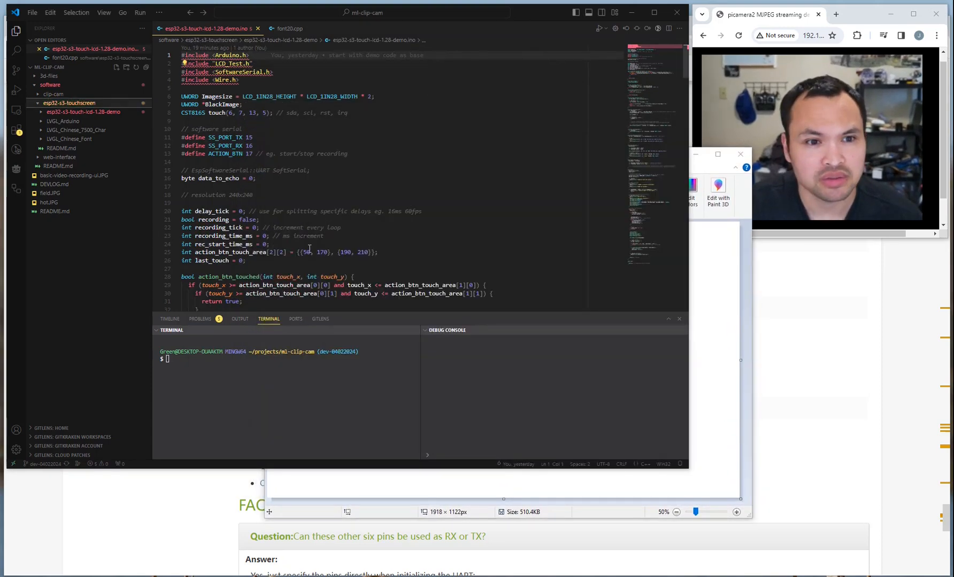
# Scroll past draw_recording_circle and draw_main_btn to the touch.available() block in loop()
pyautogui.scroll(-3)
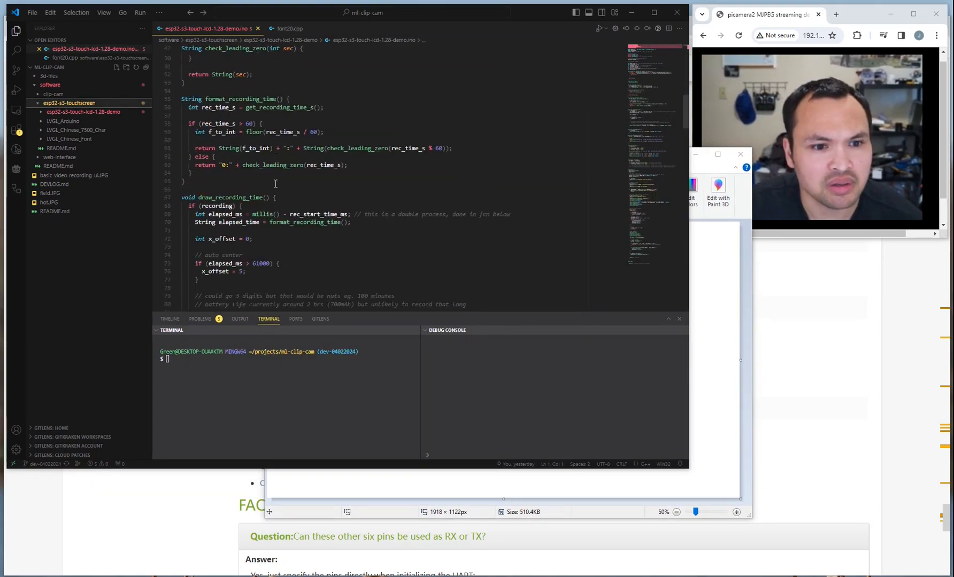
pyautogui.scroll(-3)
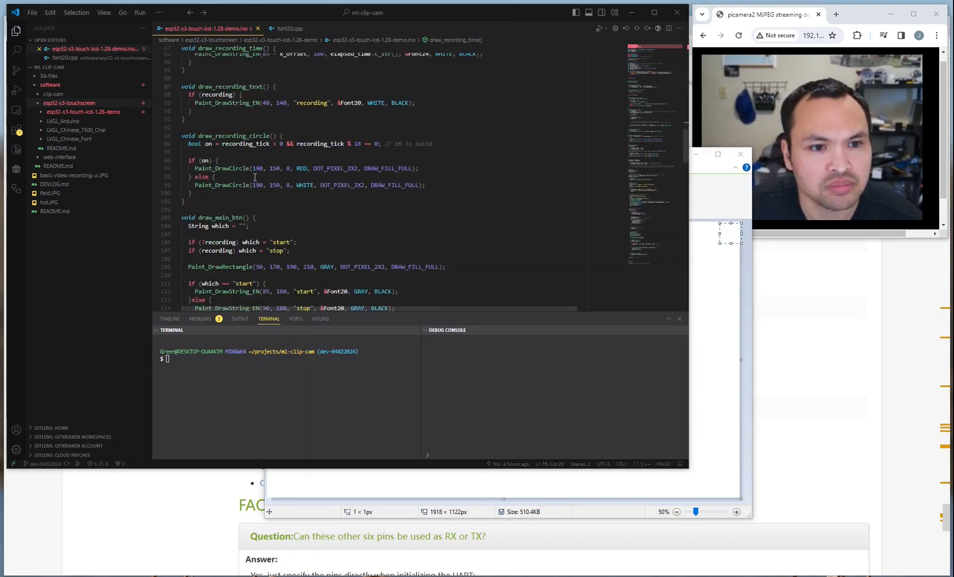
pyautogui.scroll(-3)
pyautogui.write('rectangle')
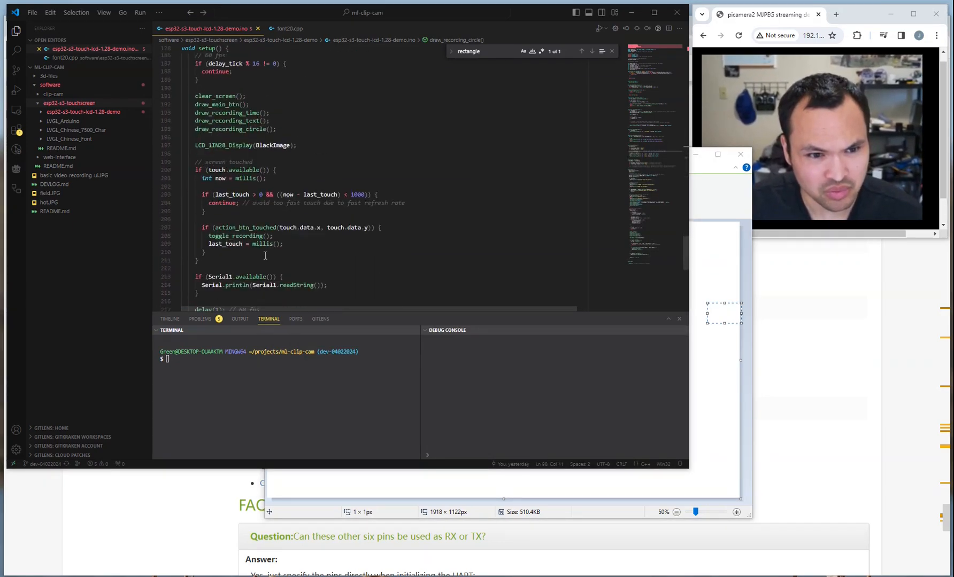
# Review the action_btn_touched touch-area check, then switch to the font20.cpp glyph bitmap file
pyautogui.scroll(-3)
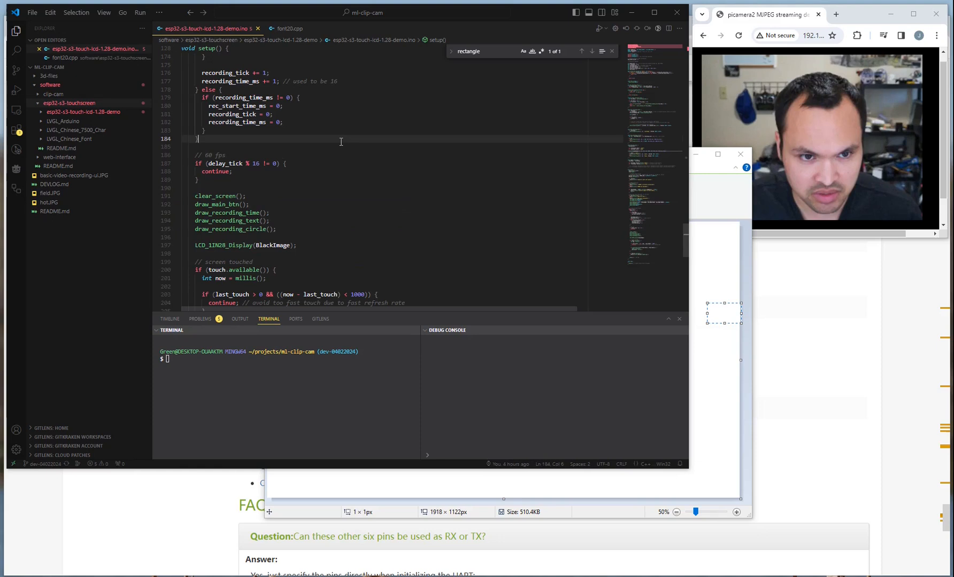
pyautogui.scroll(-3)
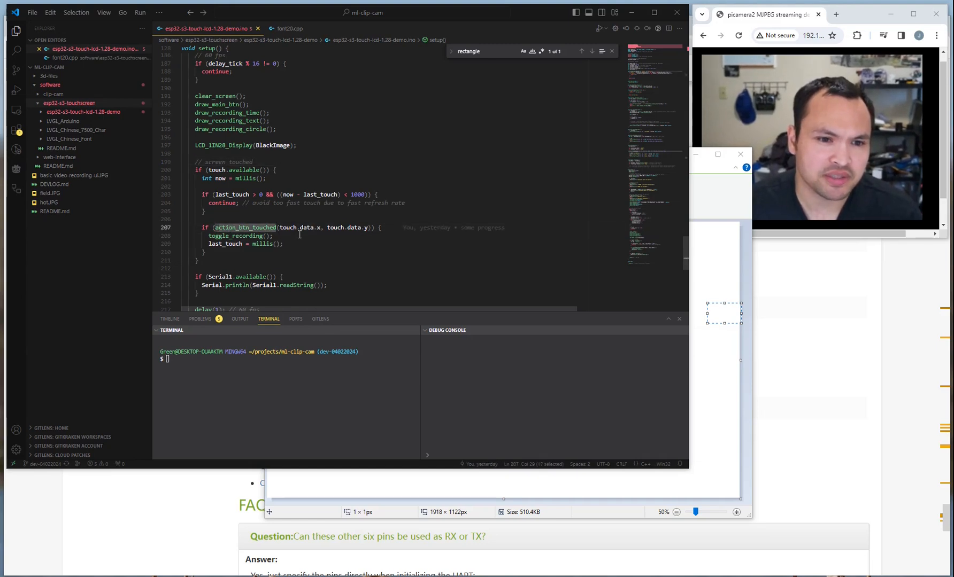
pyautogui.click(282, 227)
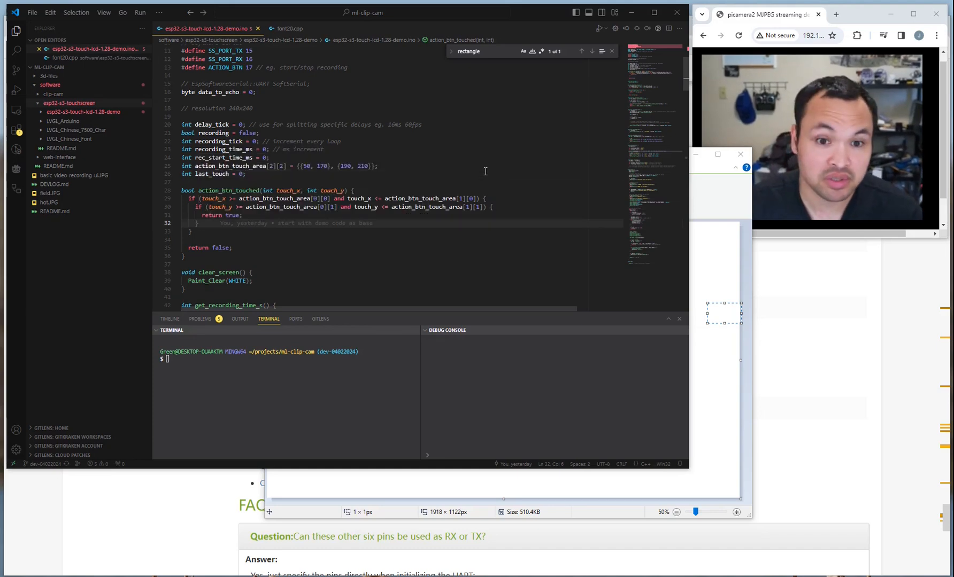
pyautogui.scroll(-3)
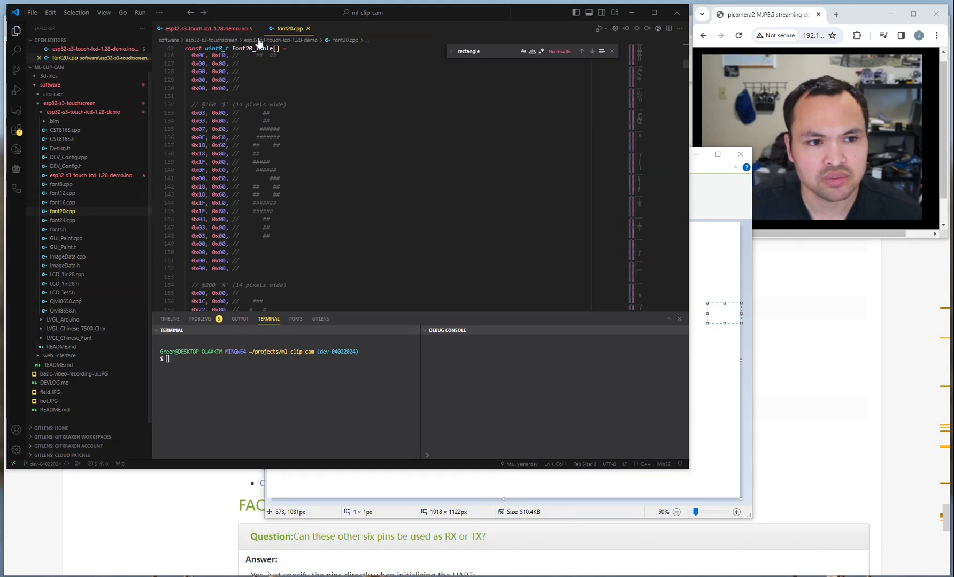
# Return to the sketch and select the Color_Background parameter of the Paint_DrawString_EN call
pyautogui.click(204, 28)
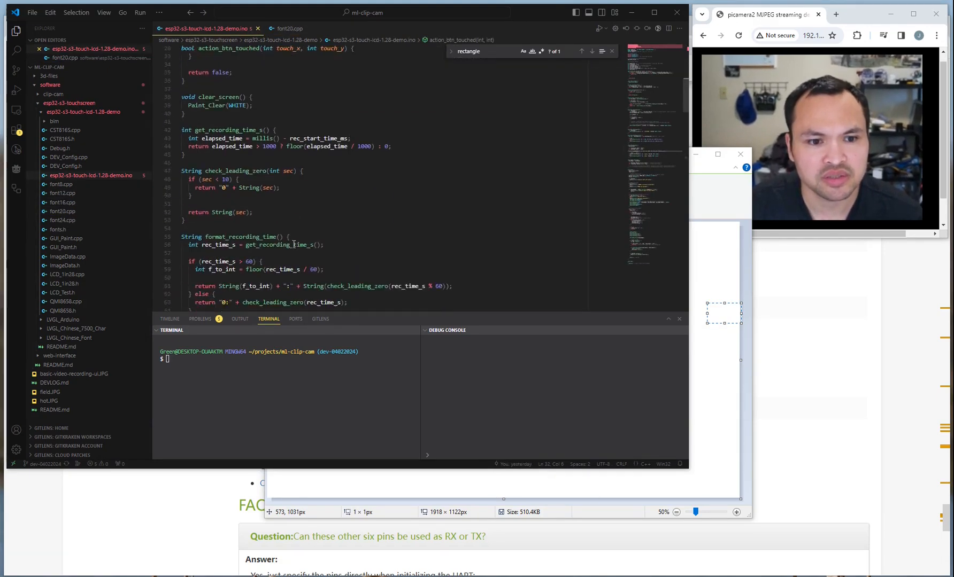
pyautogui.scroll(-3)
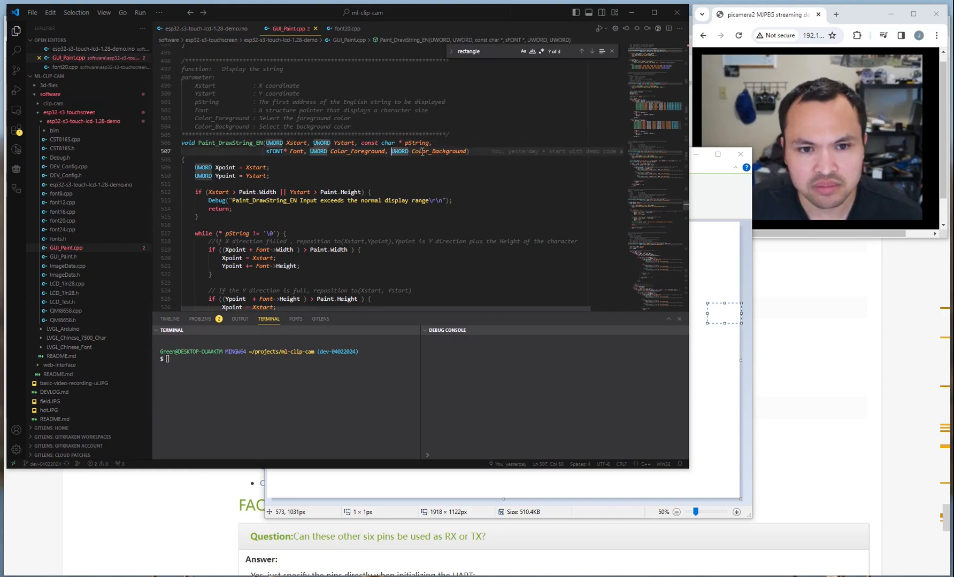
pyautogui.doubleClick(358, 150)
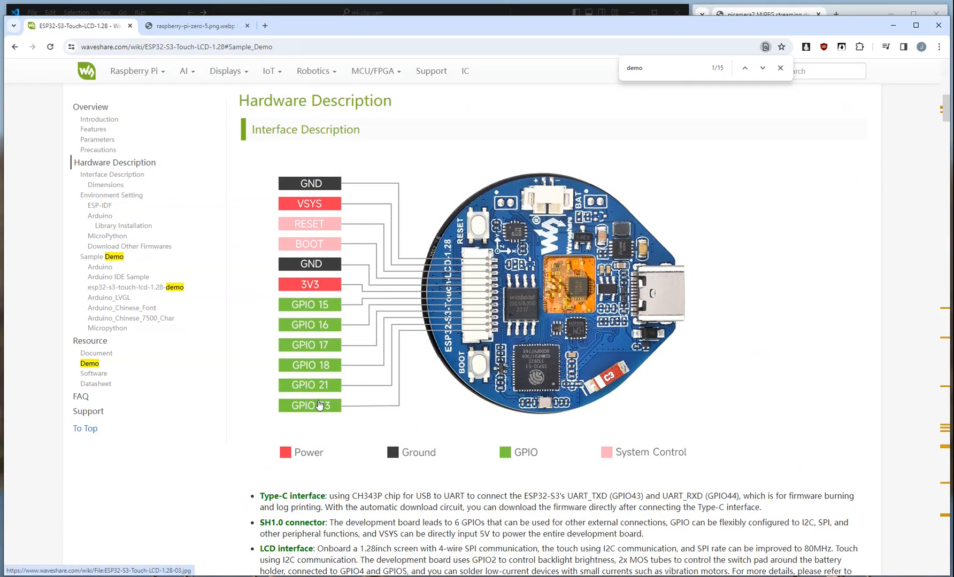
pyautogui.moveTo(422, 312)
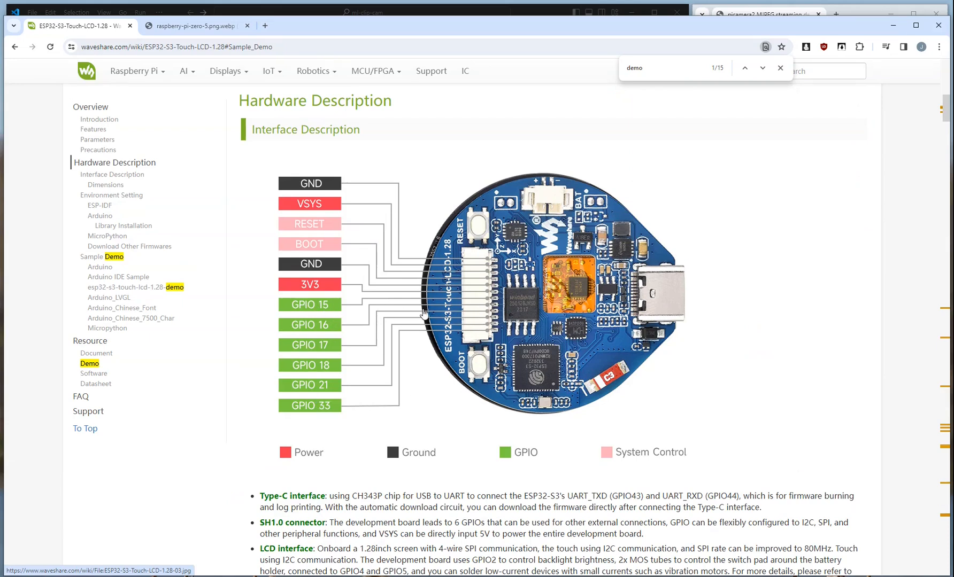
pyautogui.moveTo(389, 119)
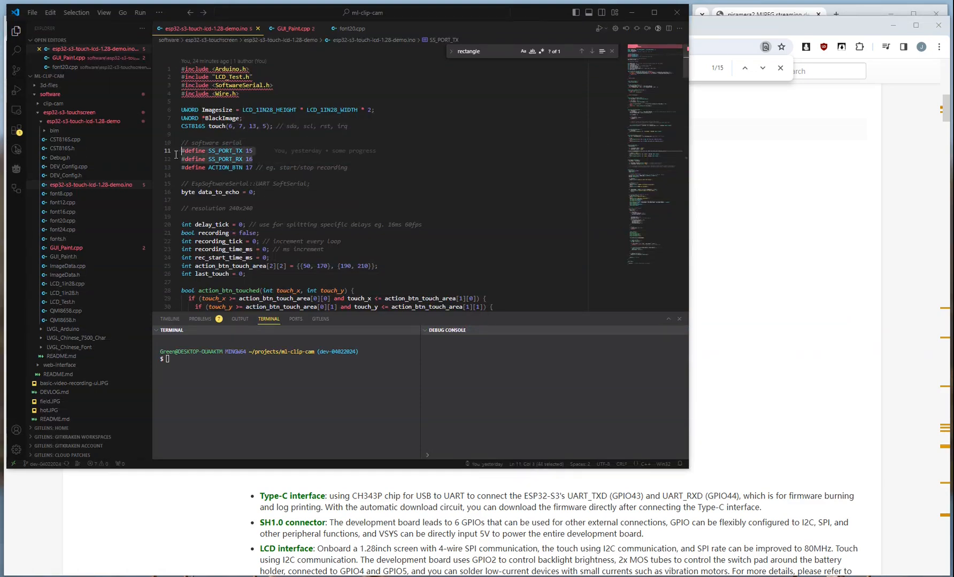
# Delete the #define ACTION_BTN 17 line, leaving only the serial TX and RX pin defines, and save
pyautogui.click(252, 159)
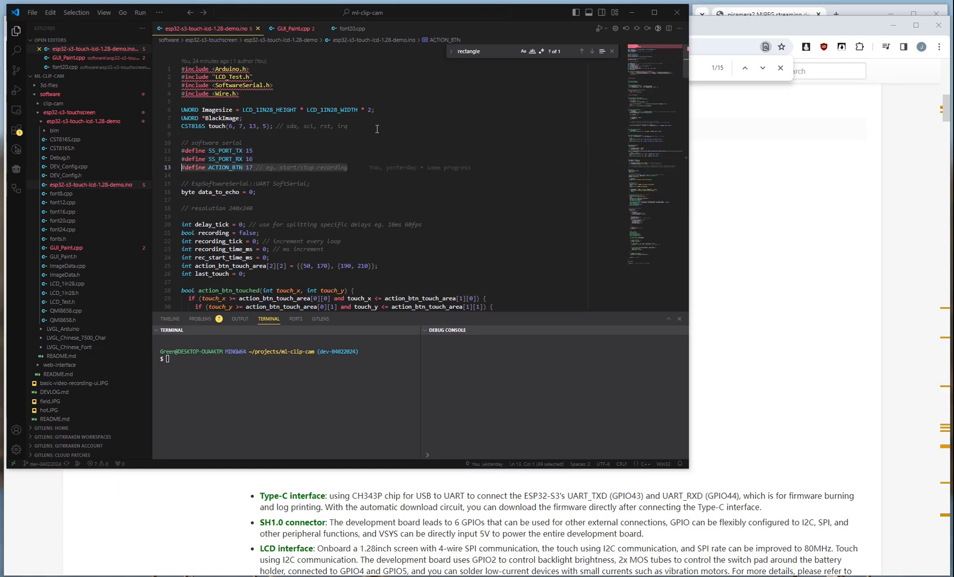
pyautogui.moveTo(436, 132)
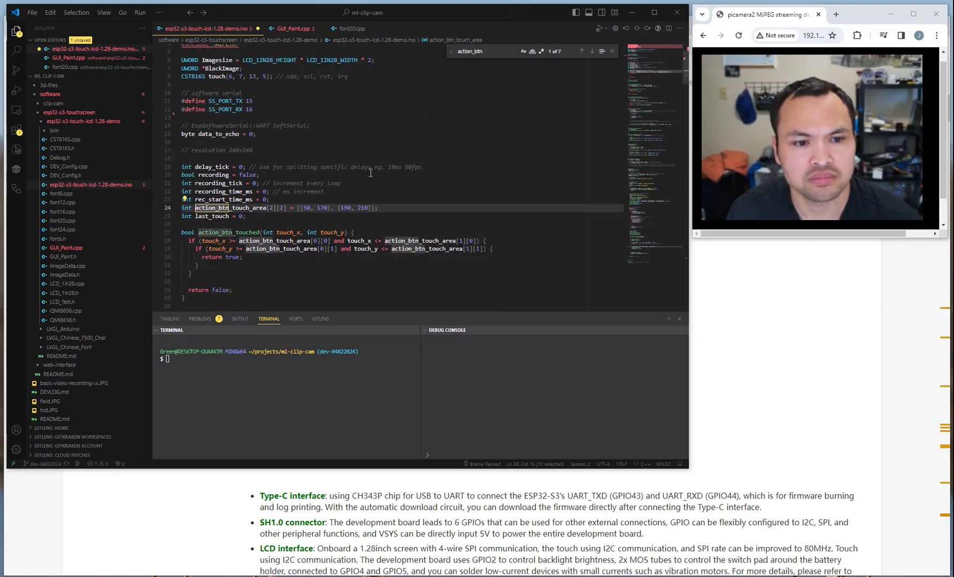
pyautogui.click(591, 51)
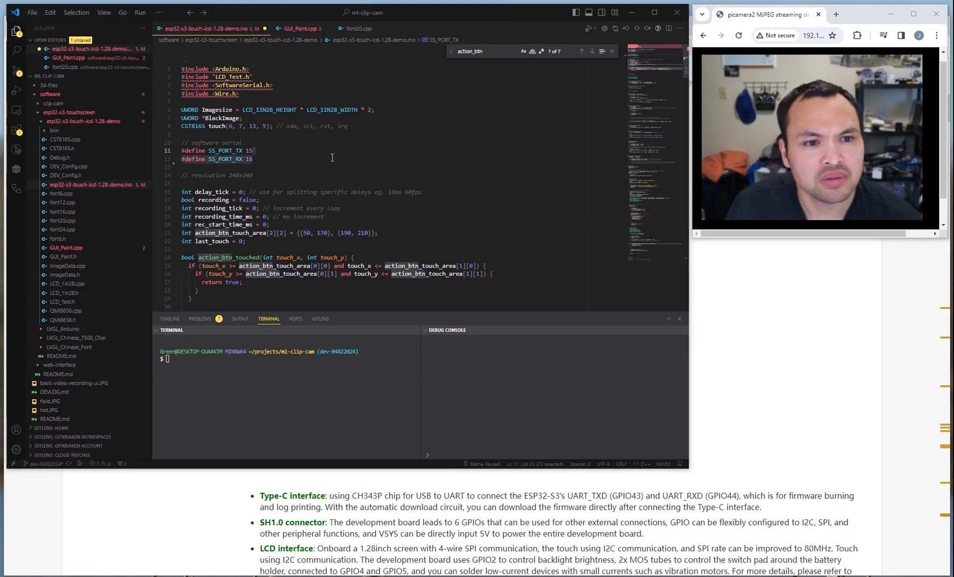
pyautogui.scroll(-3)
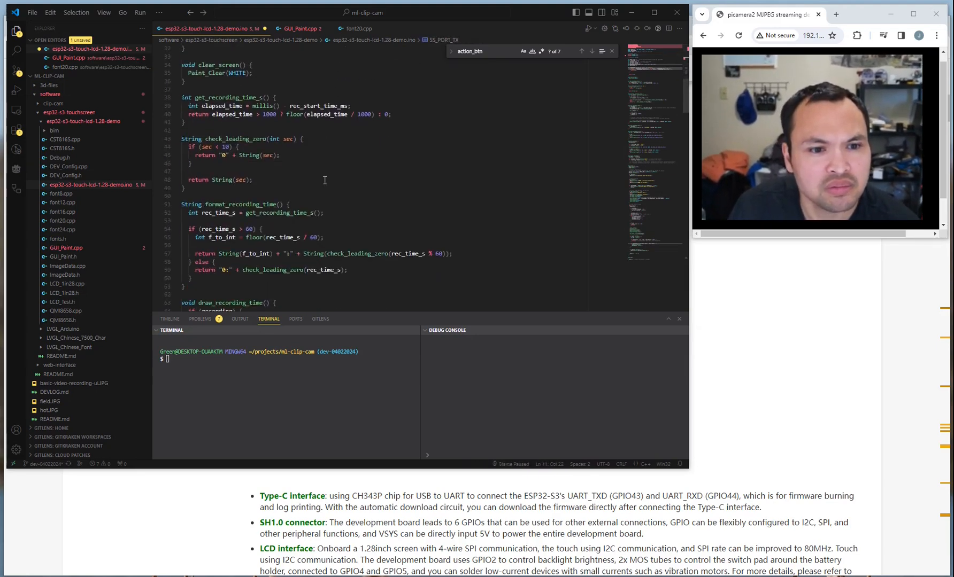
pyautogui.scroll(-3)
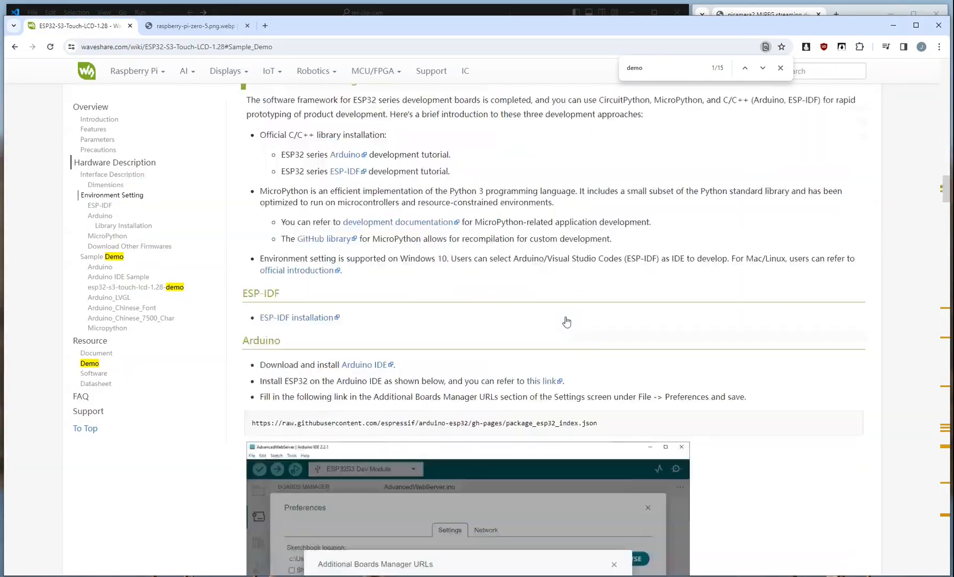
# Scroll the Waveshare wiki down to the FAQ answer on using other pins as RX or TX
pyautogui.scroll(-3)
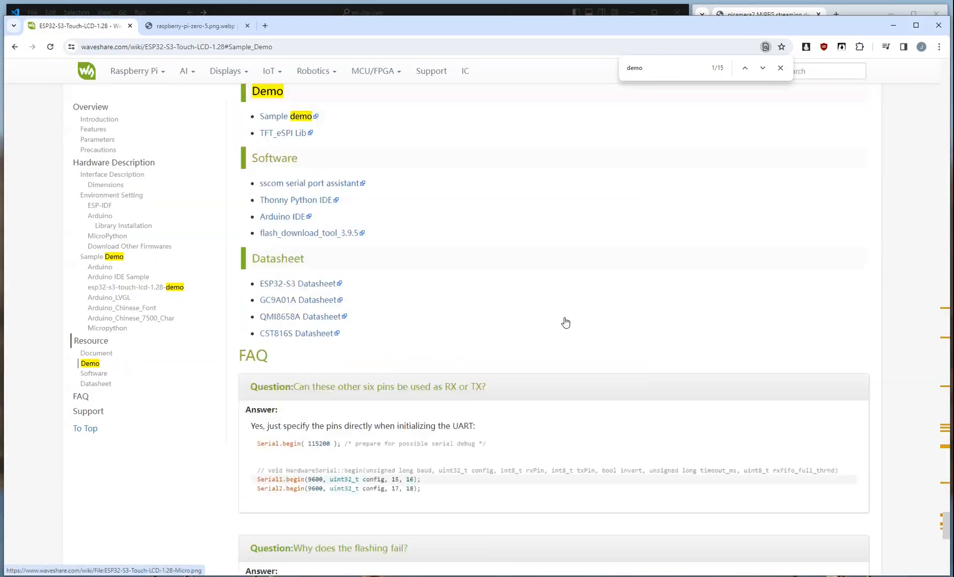
pyautogui.scroll(-3)
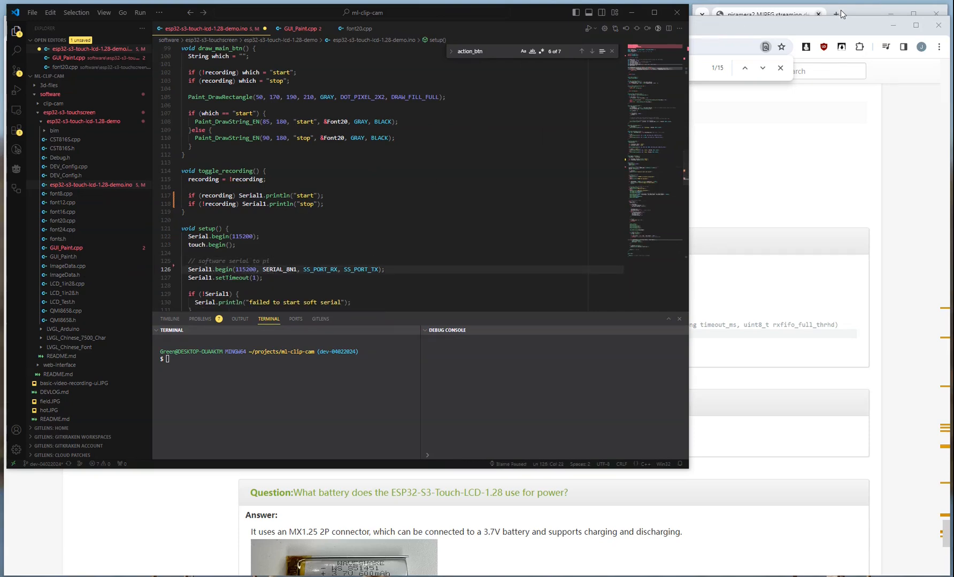
# Review Serial1.begin with SERIAL_8N1 on SS_PORT_RX and SS_PORT_TX, then the recording-timer while loop
pyautogui.click(767, 13)
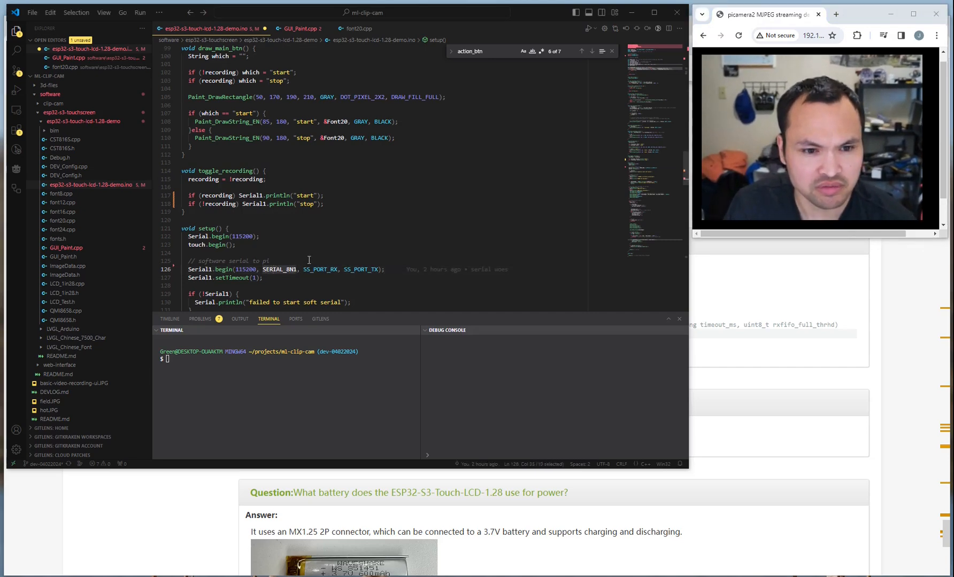
pyautogui.doubleClick(318, 269)
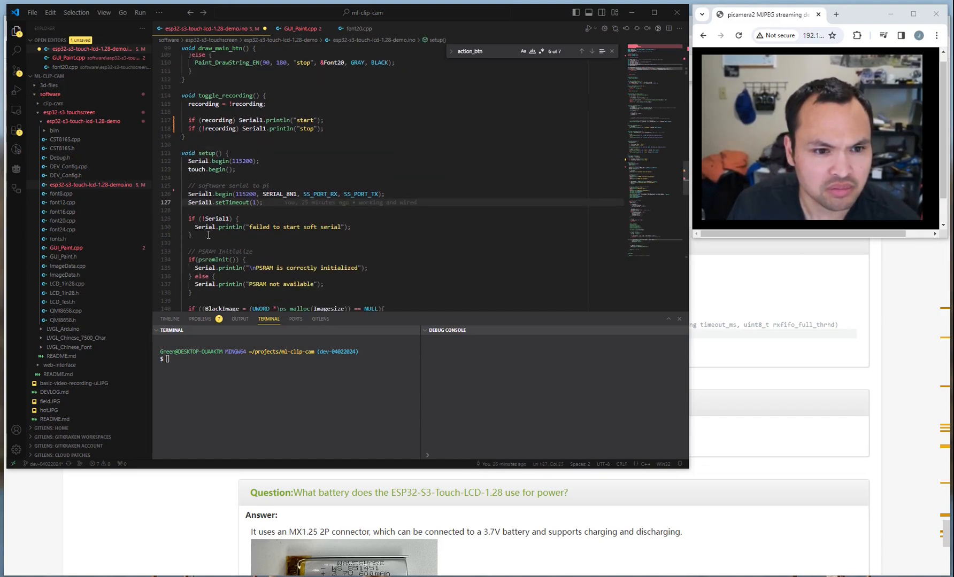
pyautogui.scroll(-3)
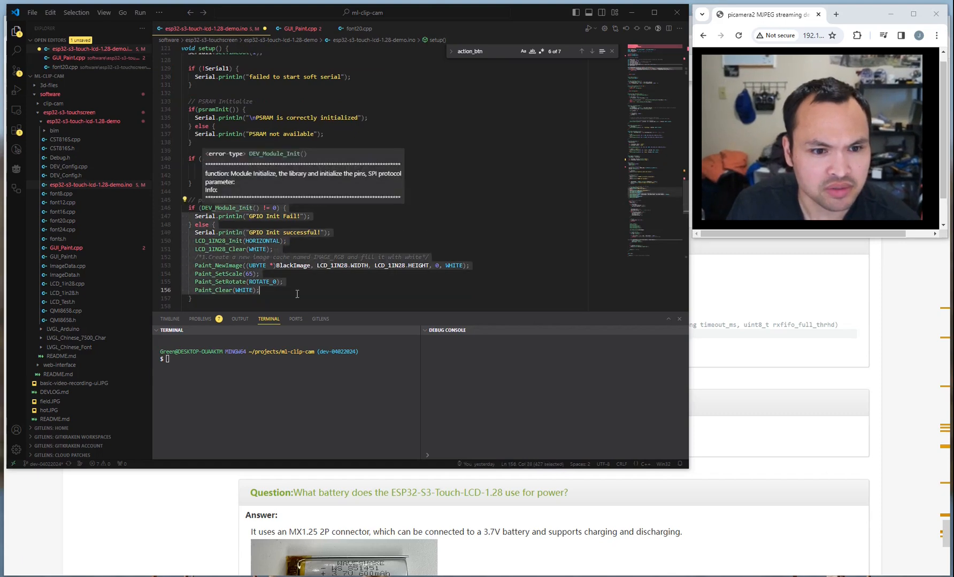
pyautogui.scroll(-3)
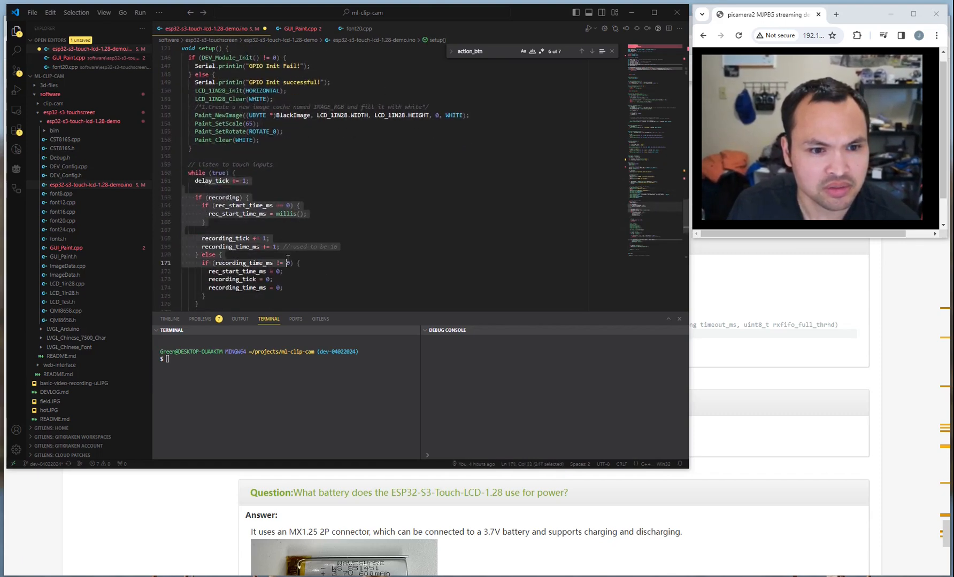
pyautogui.scroll(-3)
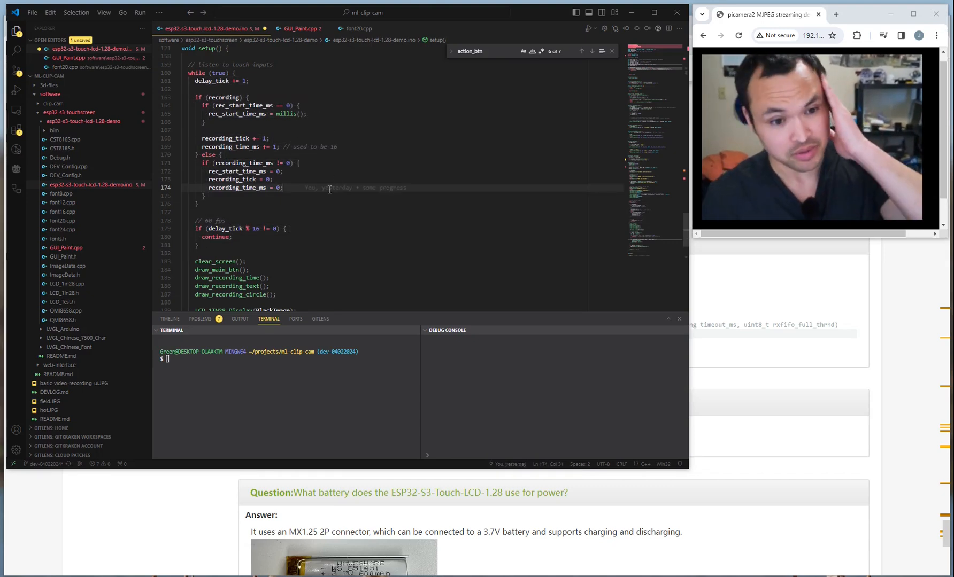
pyautogui.scroll(-3)
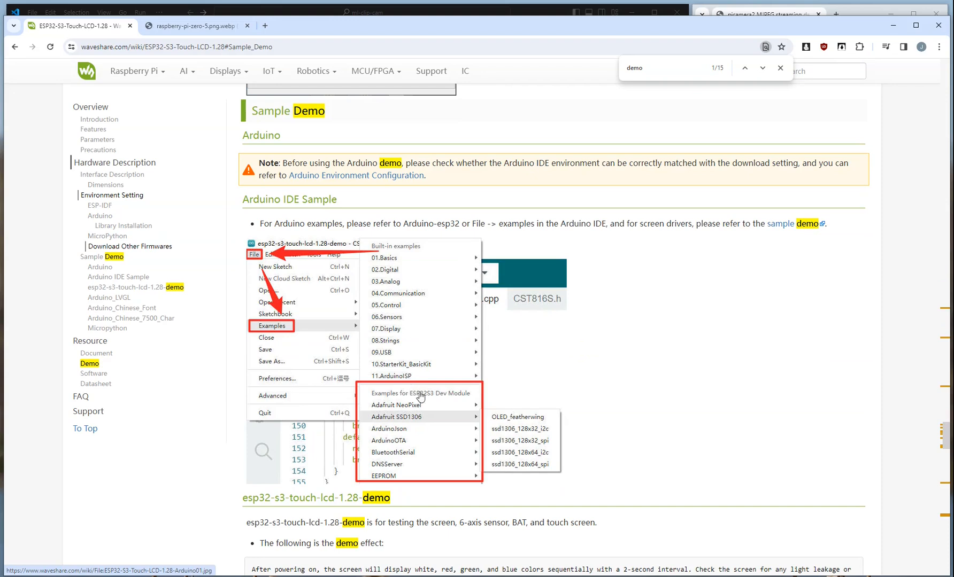
pyautogui.moveTo(408, 428)
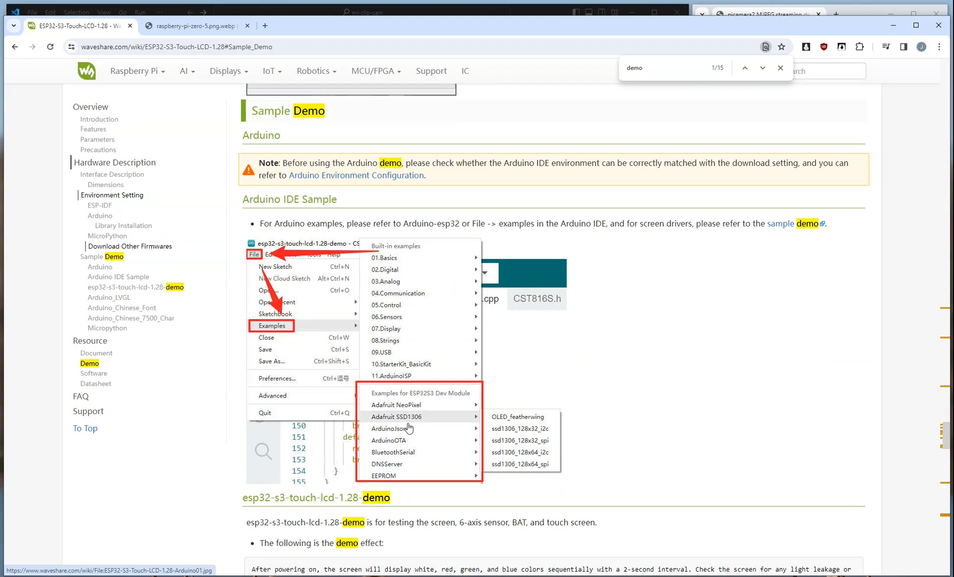
pyautogui.moveTo(465, 383)
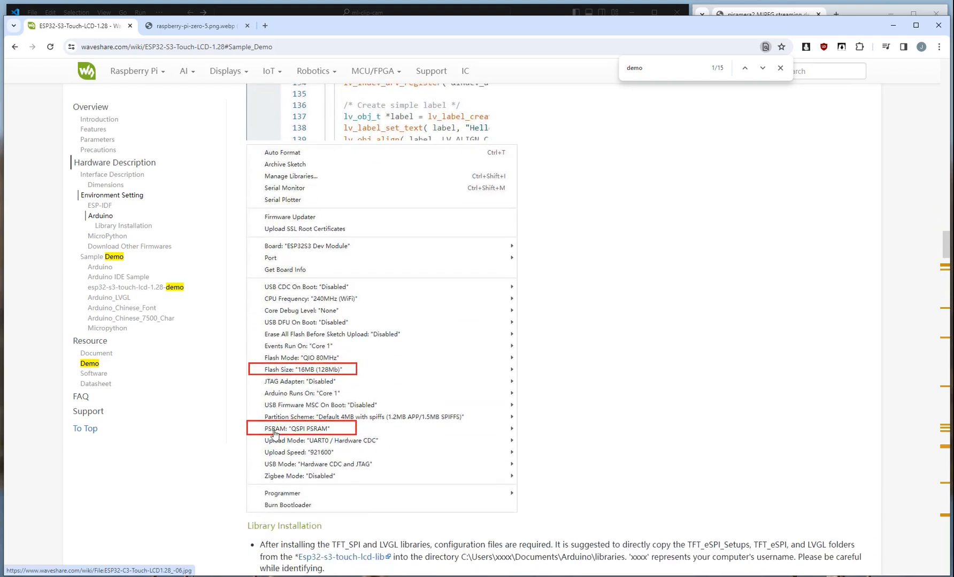
pyautogui.moveTo(429, 33)
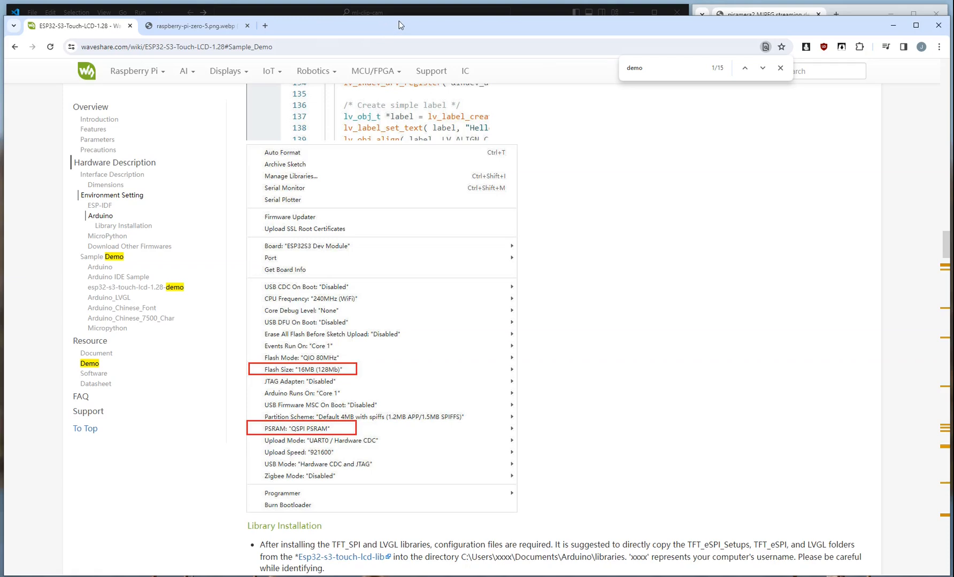
pyautogui.moveTo(530, 14)
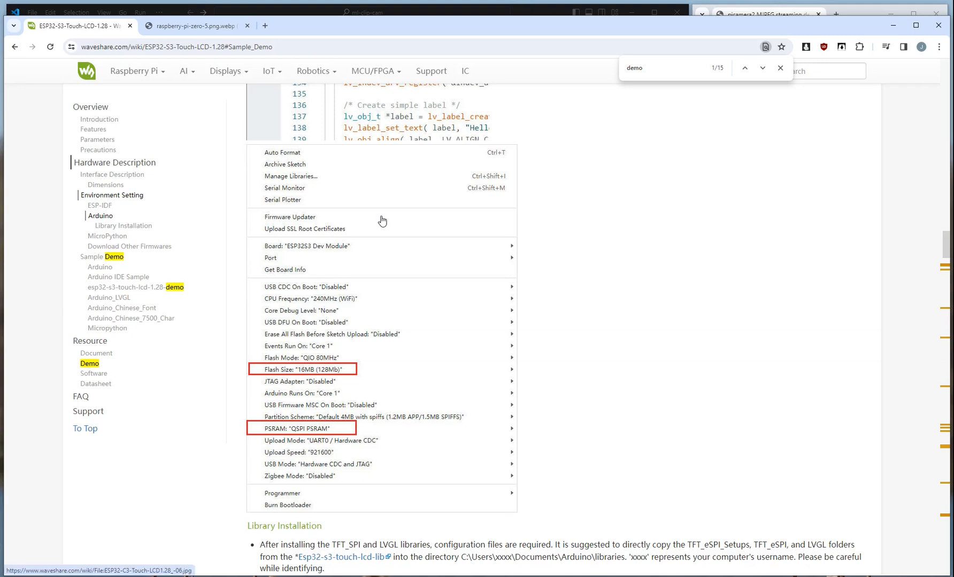
pyautogui.moveTo(480, 111)
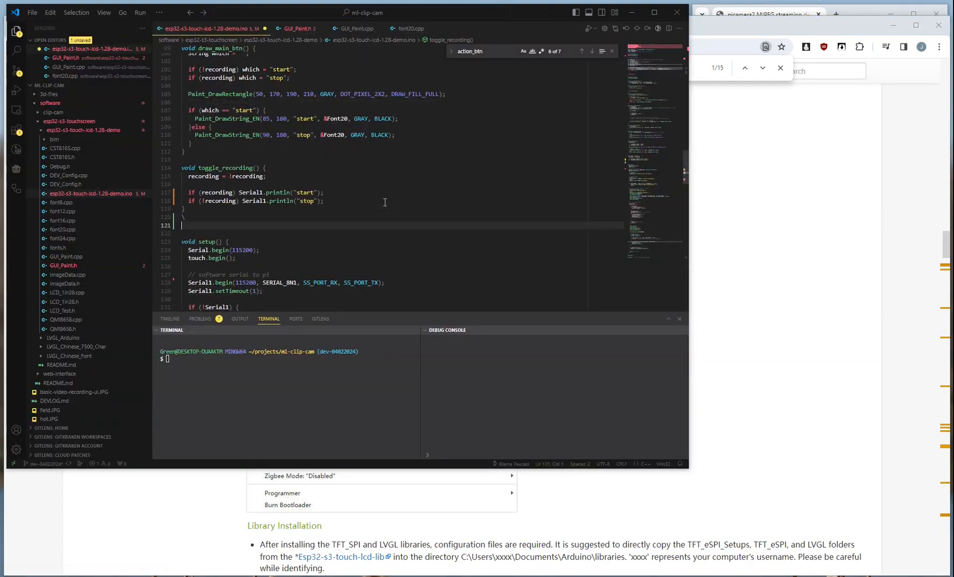
# Add the note line 'sudo chmod a+rw /dev/ttyACM0' after toggle_recording and select it
pyautogui.write('sudo c')
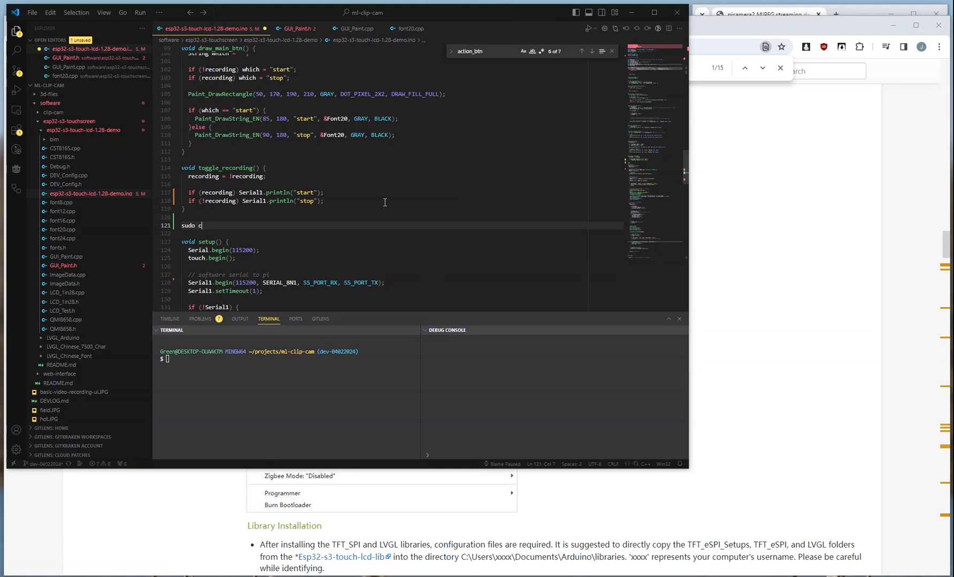
pyautogui.write('hmod a+rw')
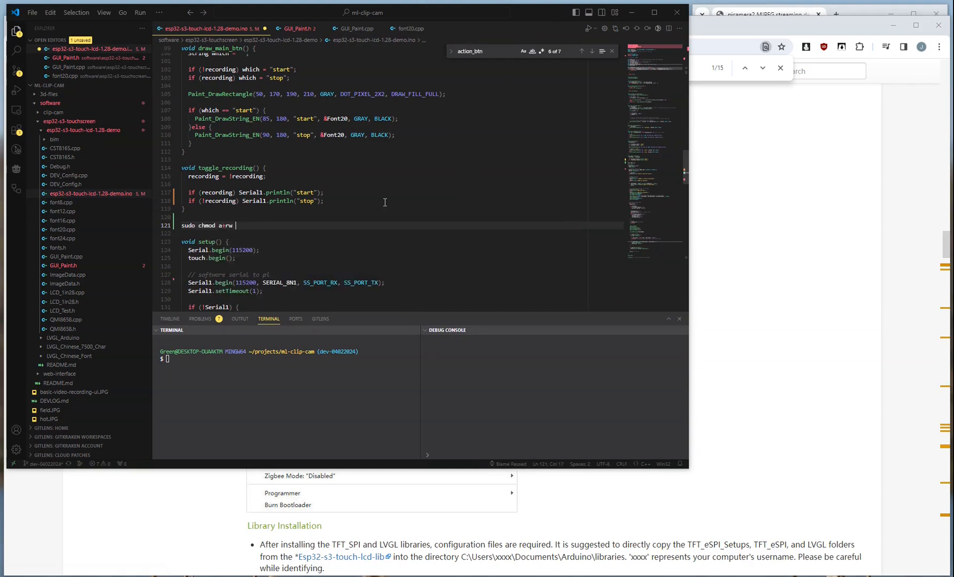
pyautogui.write('/dev/tty')
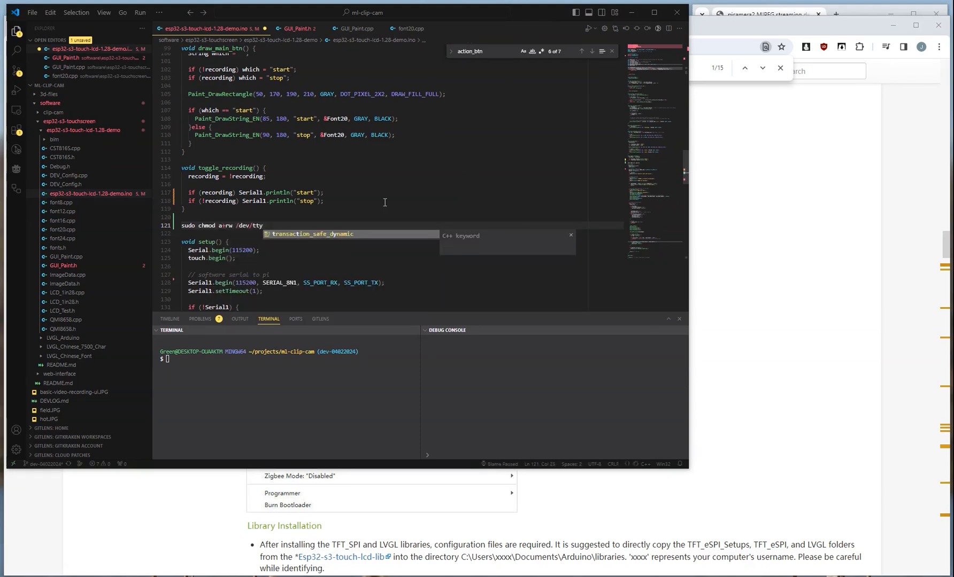
pyautogui.write('ACM0')
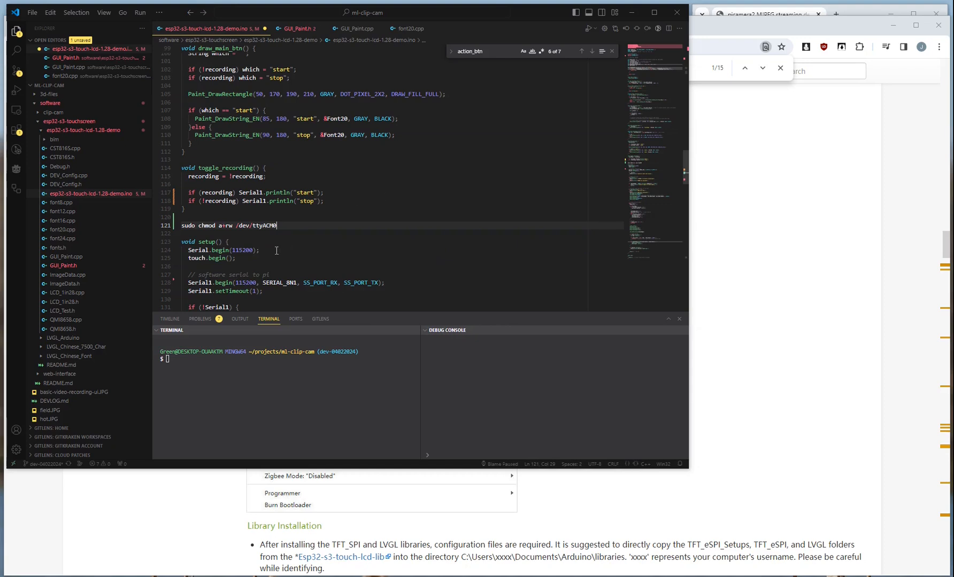
pyautogui.tripleClick(229, 225)
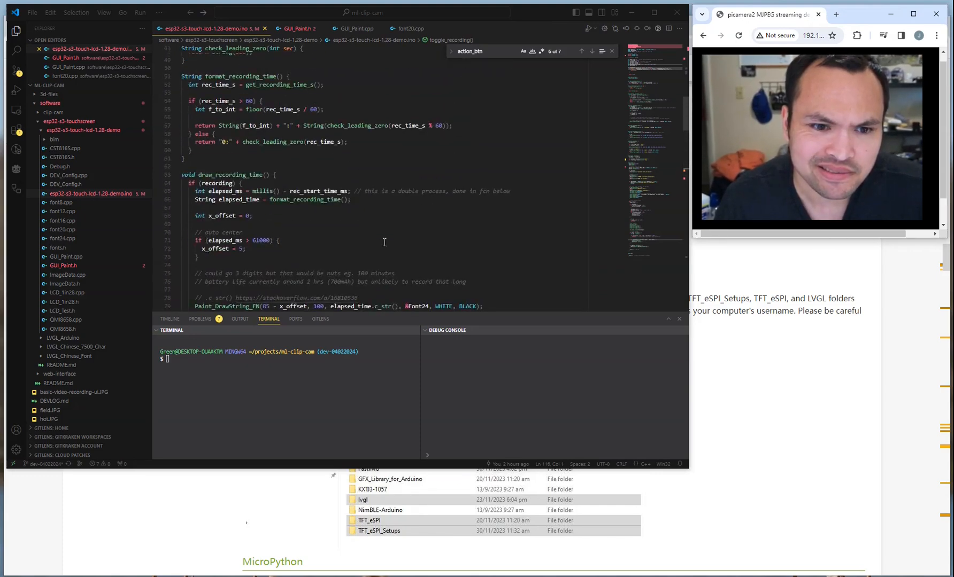
pyautogui.scroll(-3)
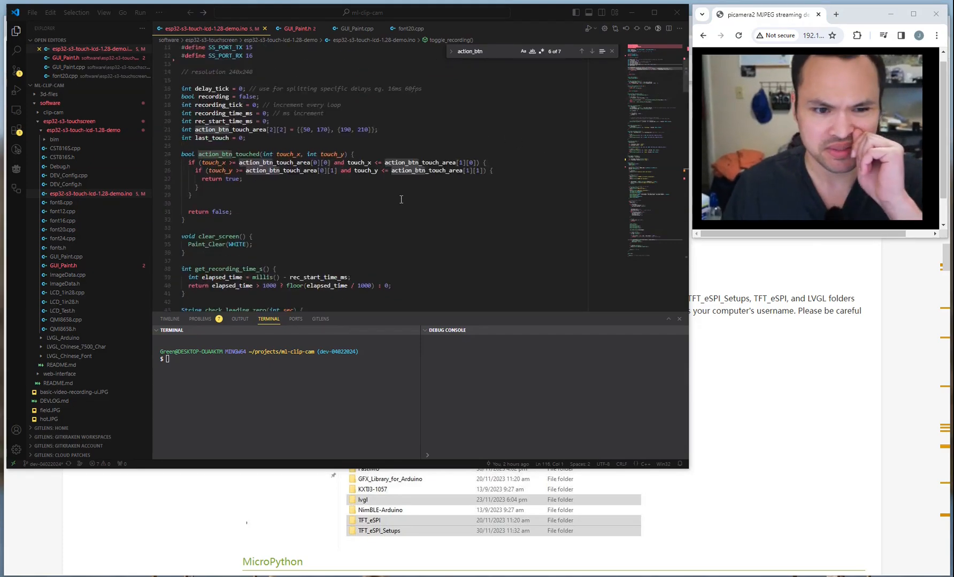
pyautogui.scroll(-3)
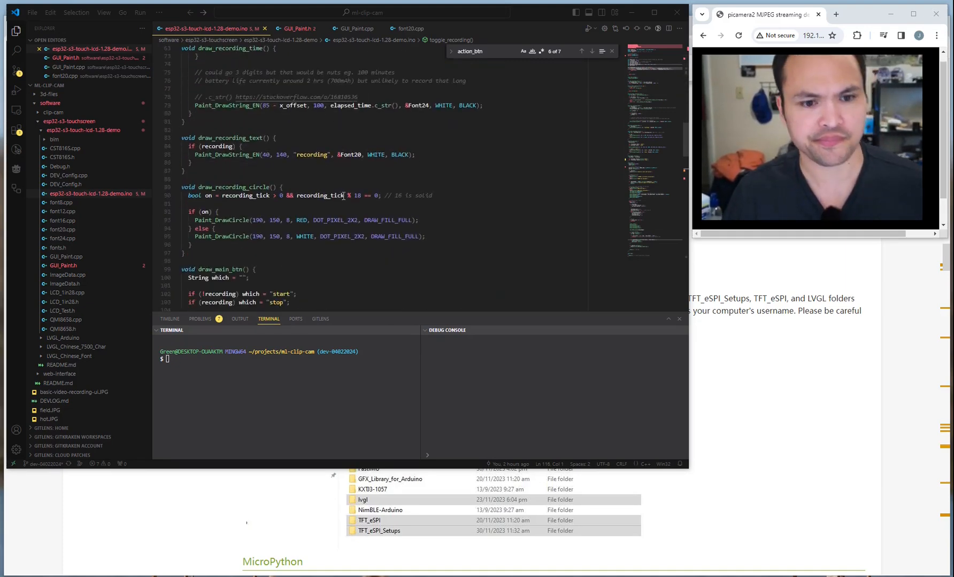
pyautogui.scroll(-3)
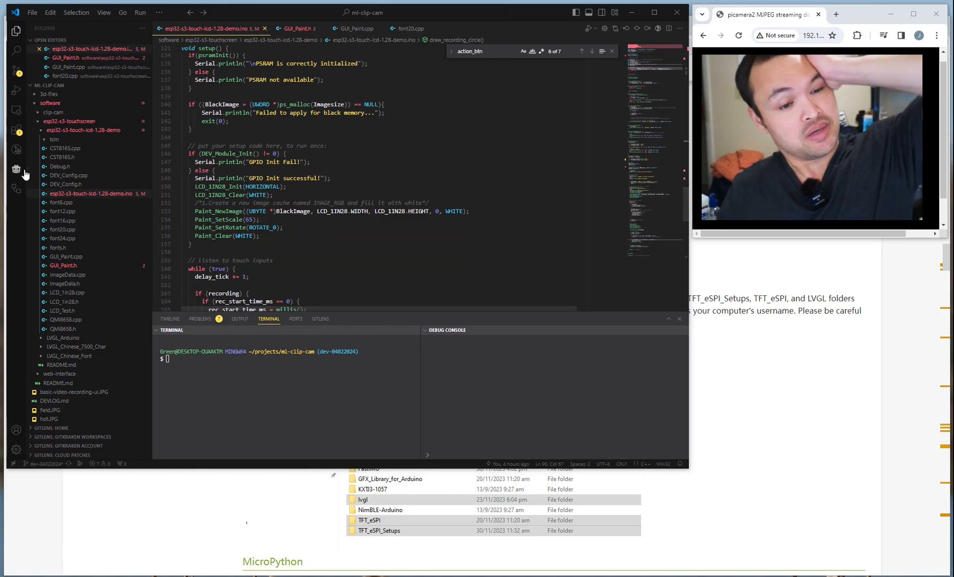
pyautogui.click(69, 121)
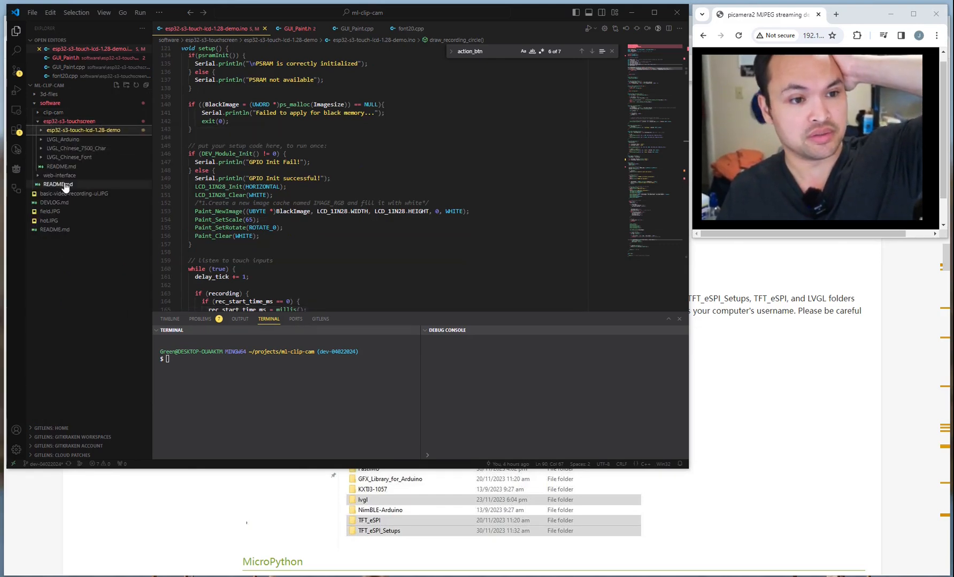
pyautogui.moveTo(63, 139)
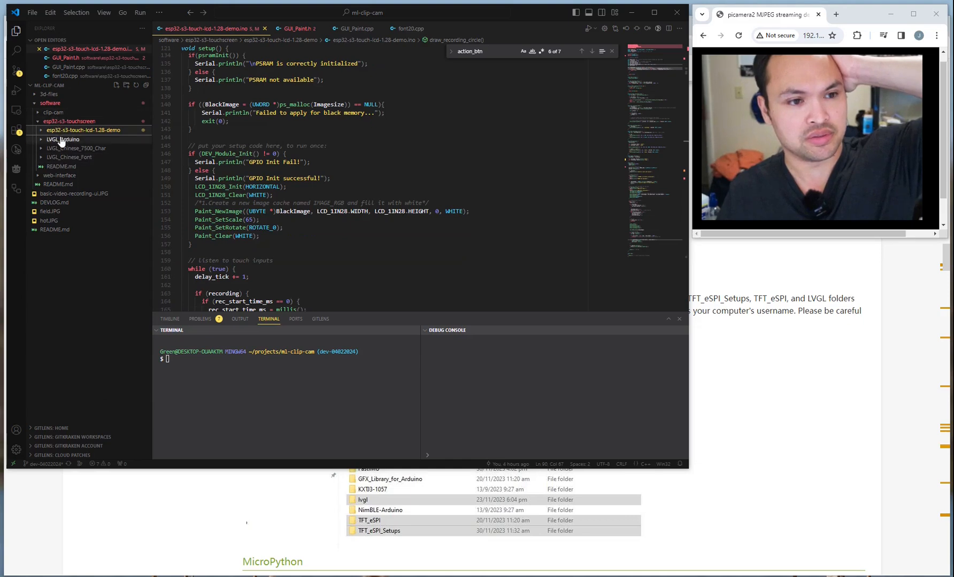
# Expand the LVGL_Arduino example folder in the Explorer to list its files
pyautogui.click(63, 140)
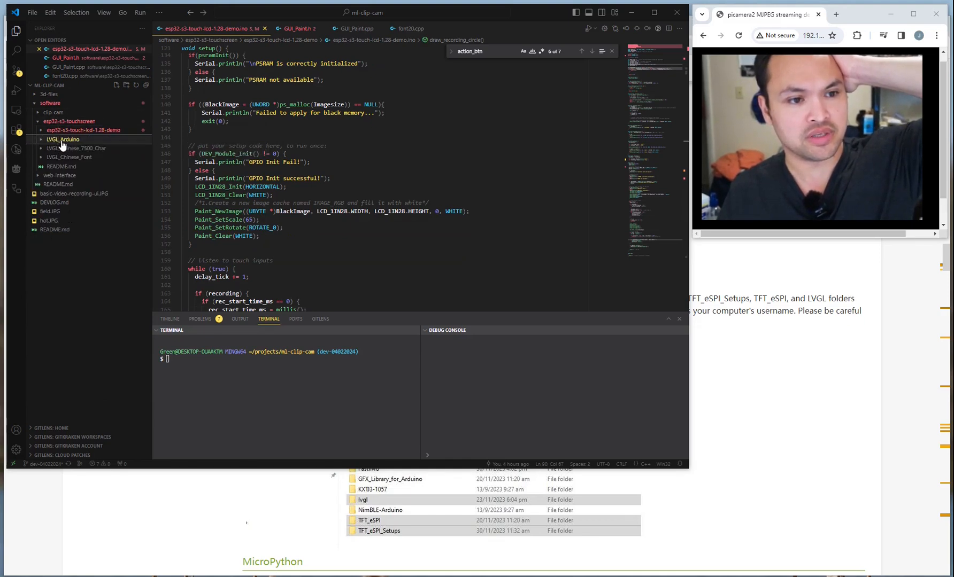
pyautogui.click(63, 140)
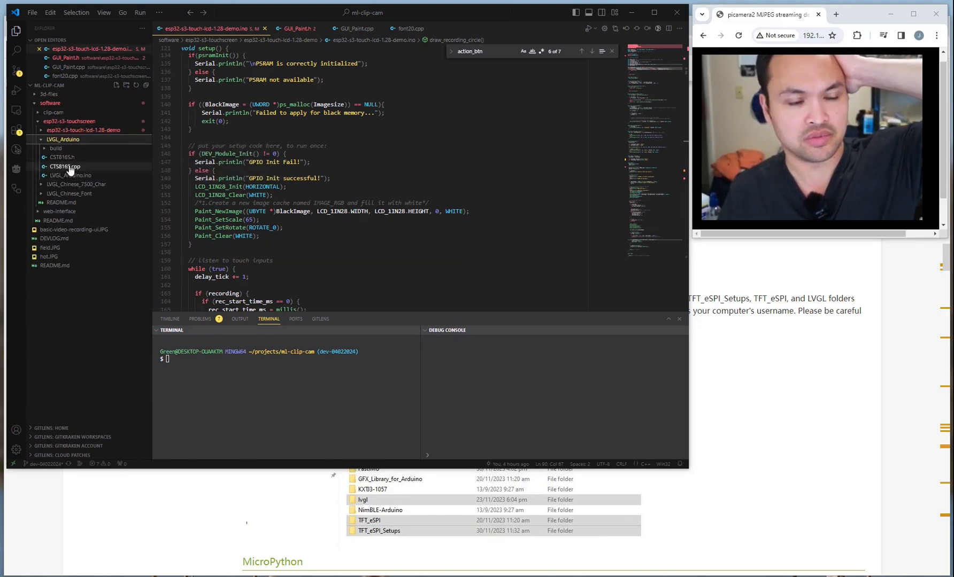
pyautogui.moveTo(59, 157)
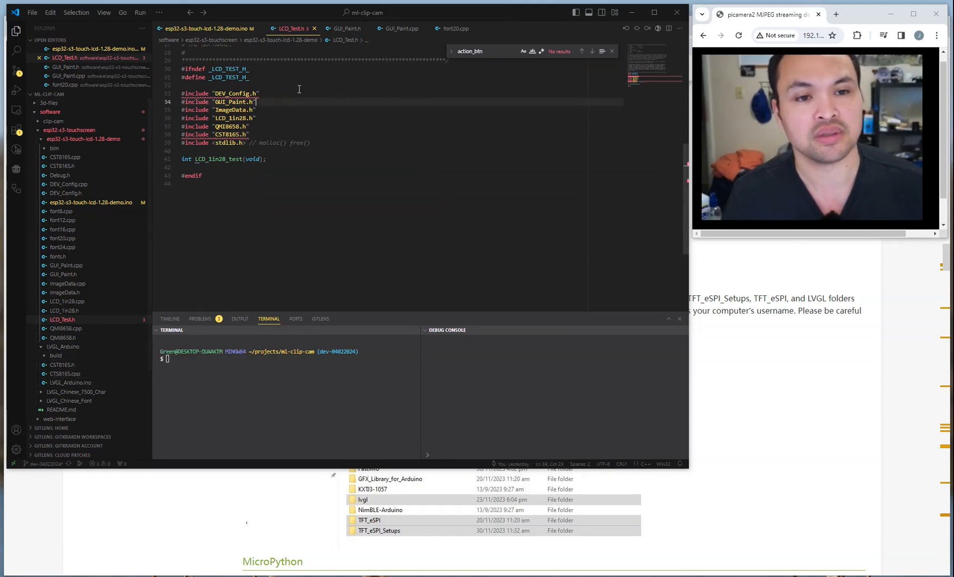
# Return to esp32-s3-touch-lcd-1.28-demo.ino and scroll through setup() to the 60 fps while loop
pyautogui.click(207, 28)
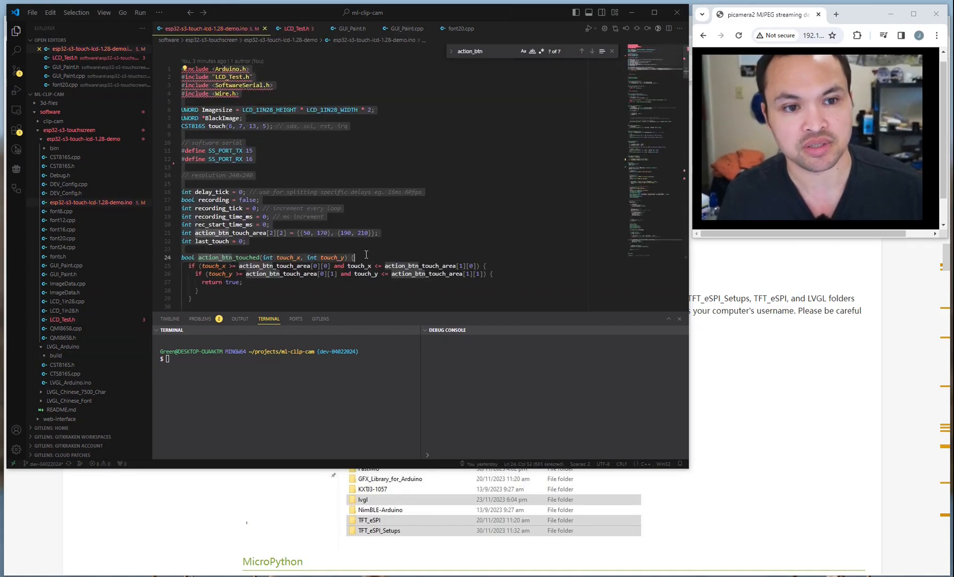
pyautogui.scroll(-3)
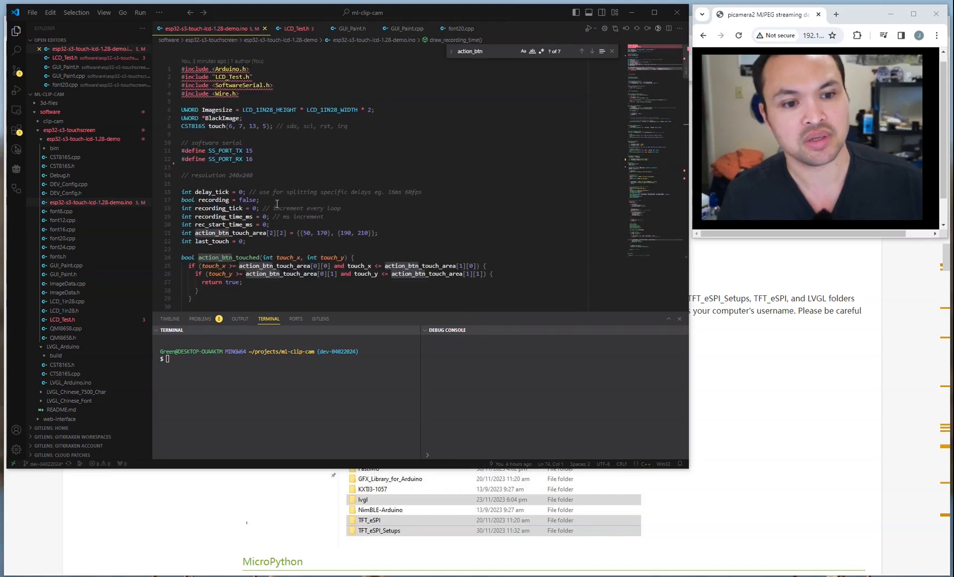
pyautogui.scroll(-3)
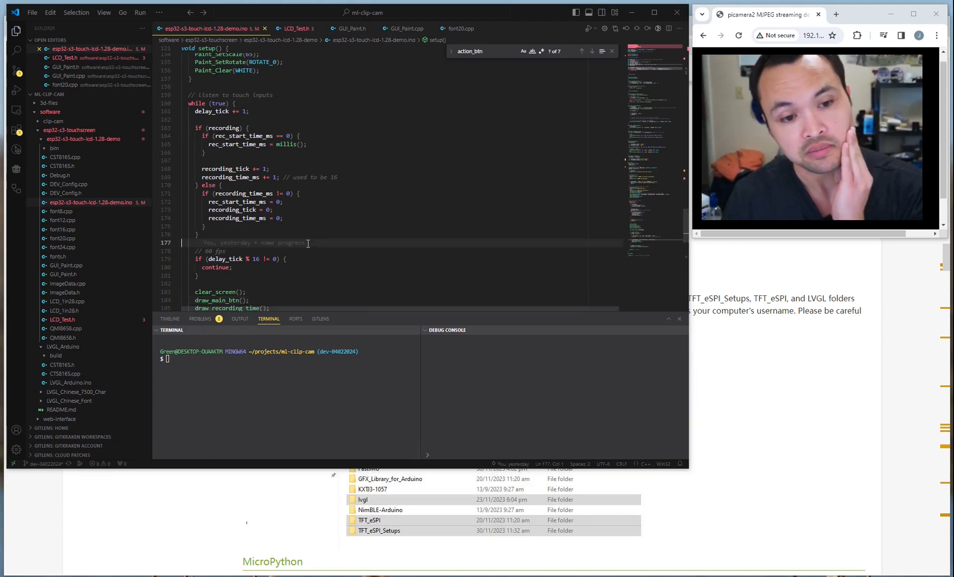
pyautogui.scroll(-3)
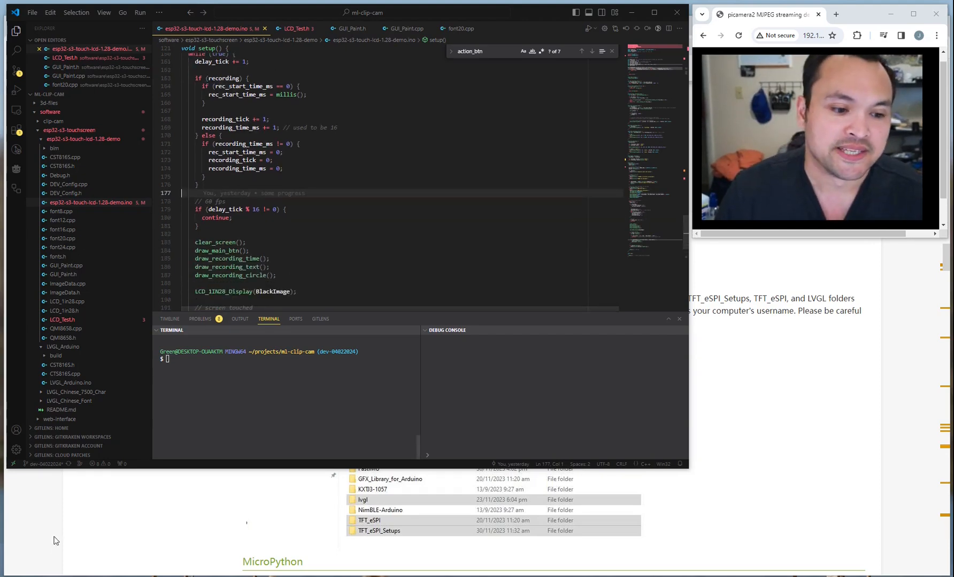